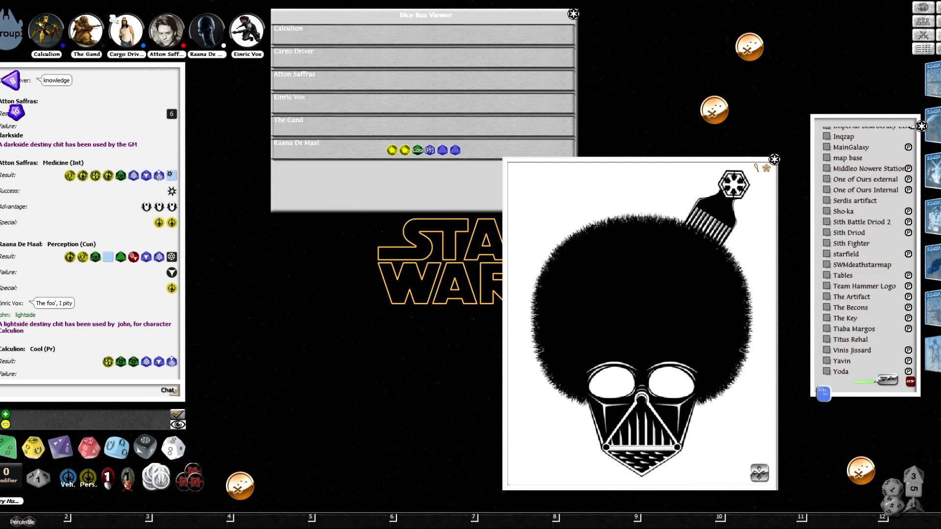
Roll Raana De Maal's Cool check from the Dice Box Viewer into the chat.
{"action": "left_click", "coordinate": [126, 33]}
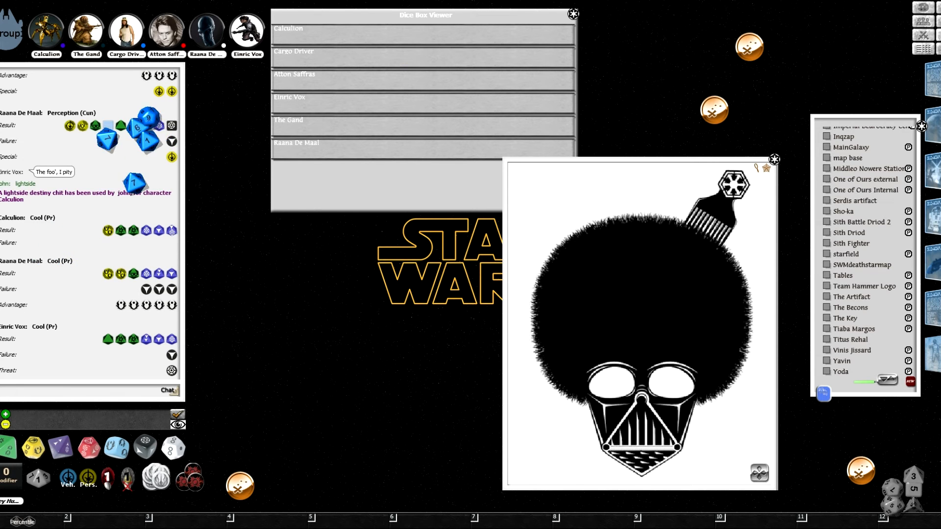
Scroll down to follow the Cool checks for Cargo Driver and The Gand.
{"action": "scroll", "scroll_direction": "down", "scroll_amount": 3}
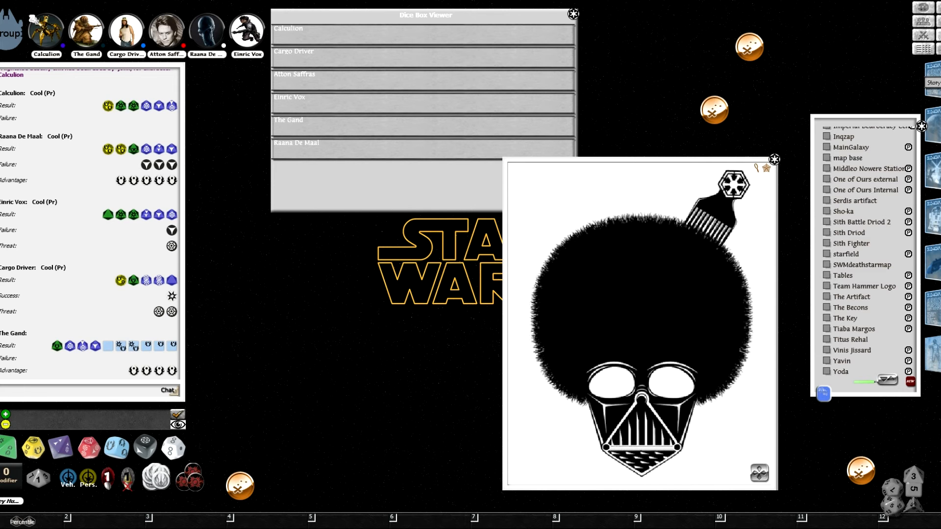
{"action": "mouse_move", "coordinate": [906, 347]}
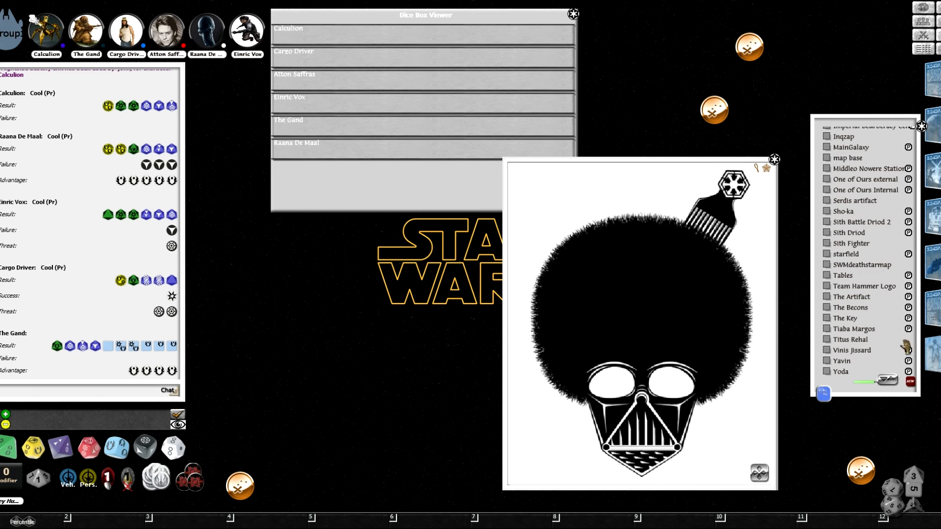
{"action": "scroll", "scroll_direction": "up", "scroll_amount": 3}
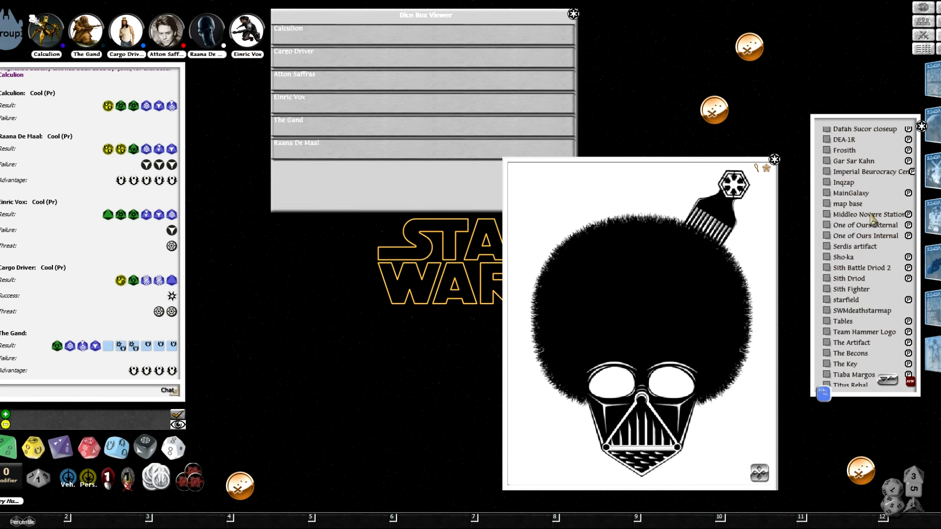
{"action": "scroll", "scroll_direction": "up", "scroll_amount": 3}
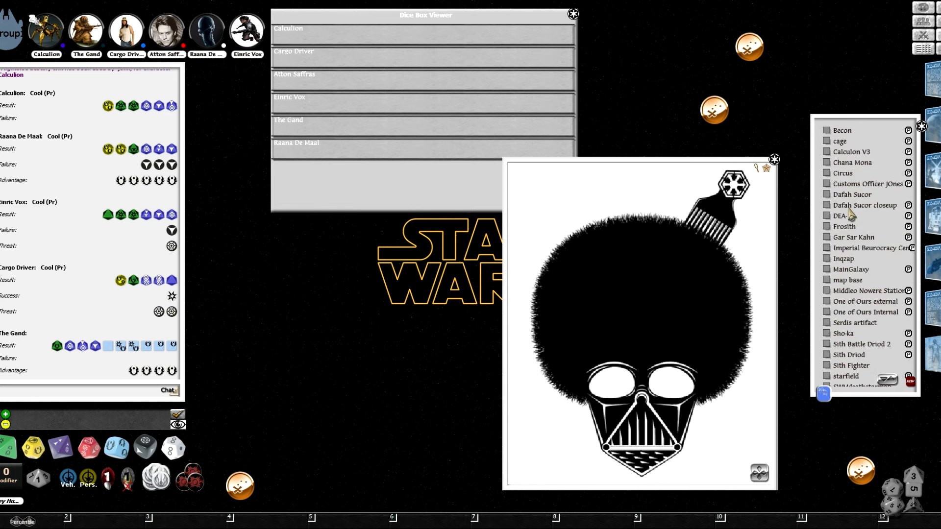
{"action": "scroll", "scroll_direction": "up", "scroll_amount": 3}
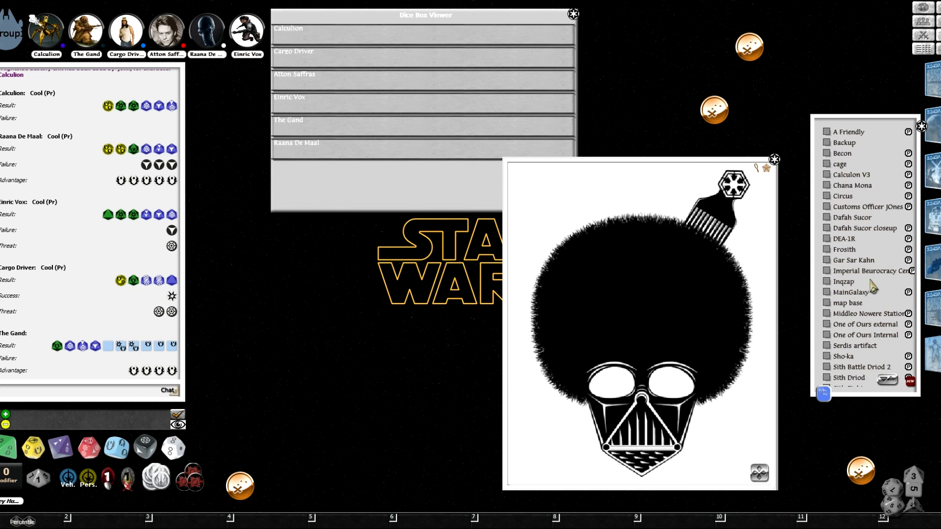
{"action": "mouse_move", "coordinate": [855, 198]}
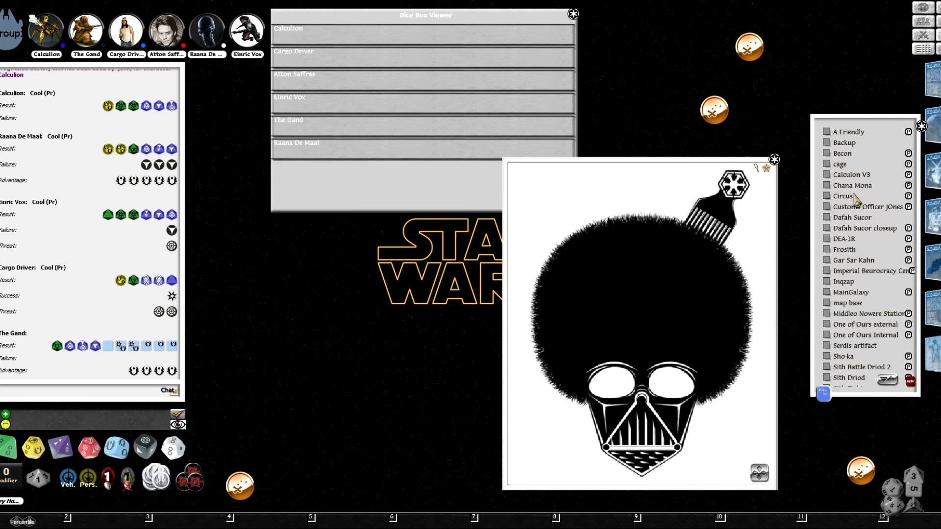
{"action": "mouse_move", "coordinate": [862, 220]}
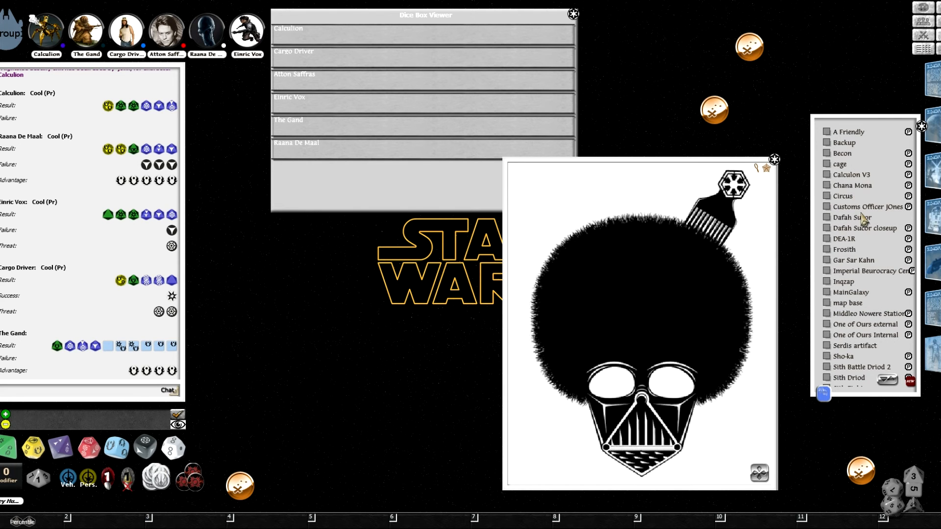
{"action": "mouse_move", "coordinate": [842, 315]}
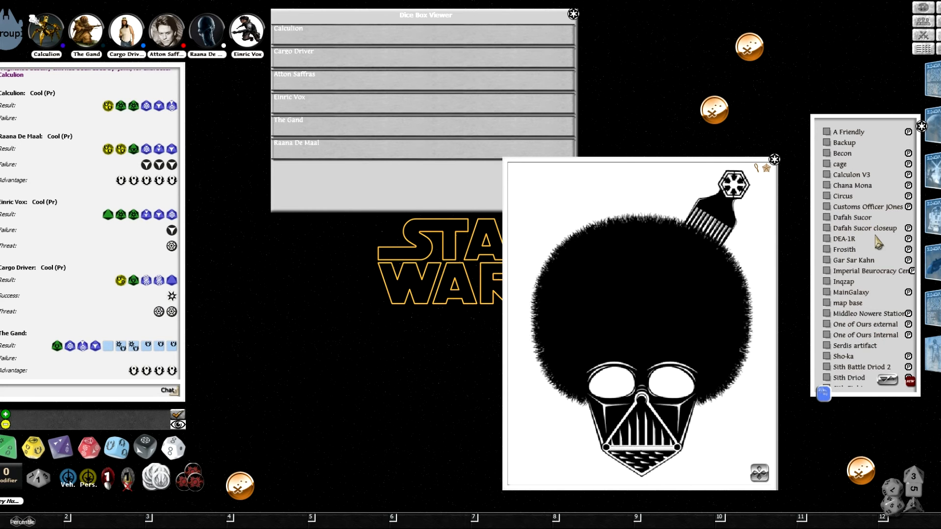
{"action": "mouse_move", "coordinate": [885, 270]}
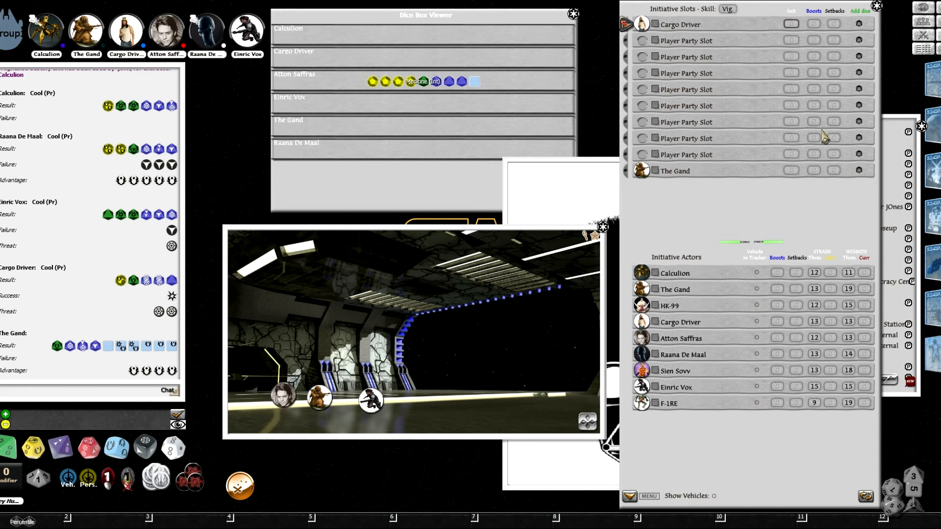
{"action": "mouse_move", "coordinate": [839, 139]}
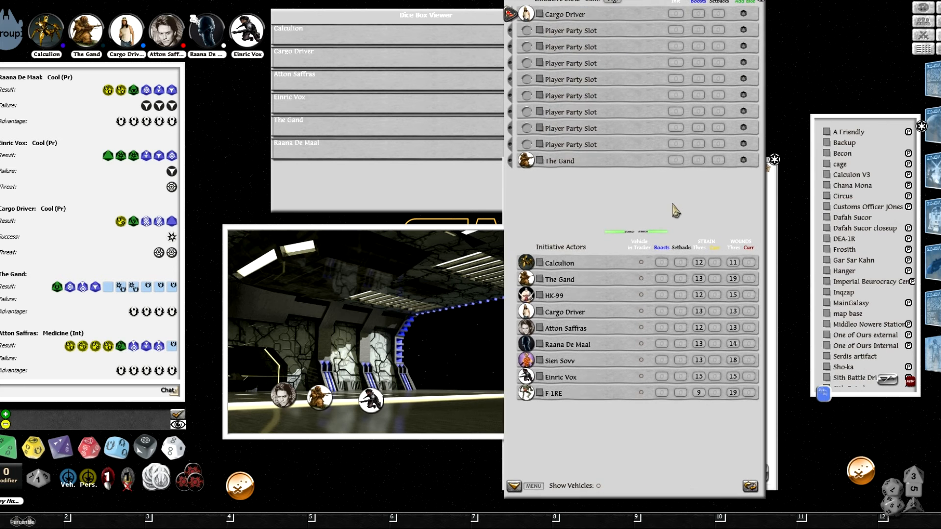
{"action": "mouse_move", "coordinate": [676, 211]}
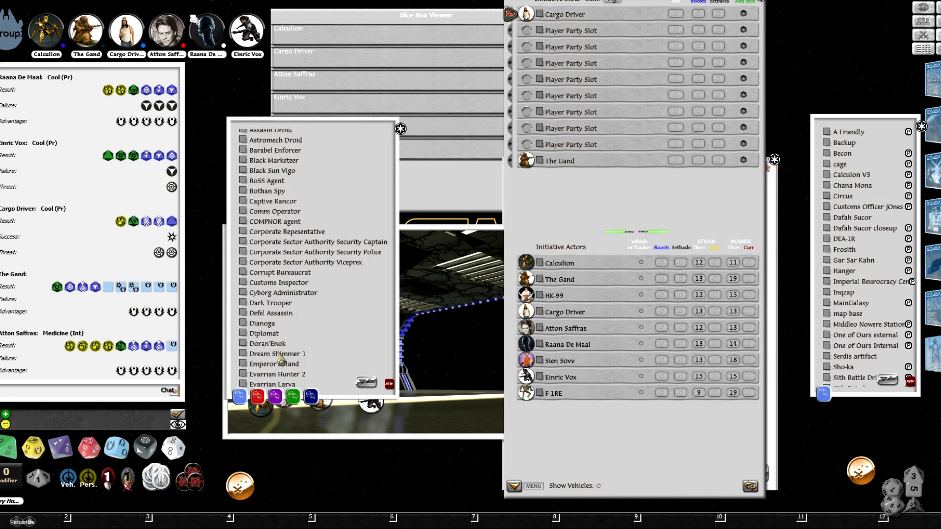
Scroll the NPC list down, then back up to Black Marketeer through Expert Forger.
{"action": "scroll", "scroll_direction": "down", "scroll_amount": 3}
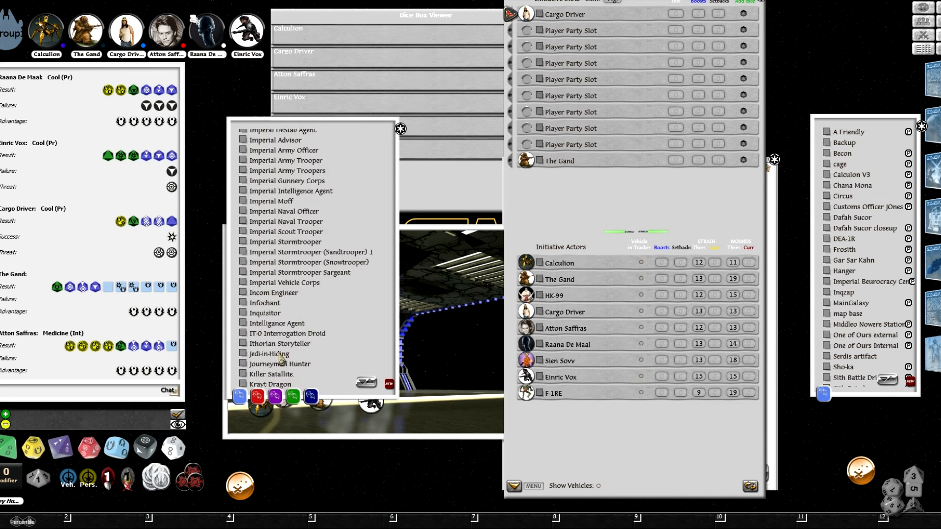
{"action": "scroll", "scroll_direction": "down", "scroll_amount": 3}
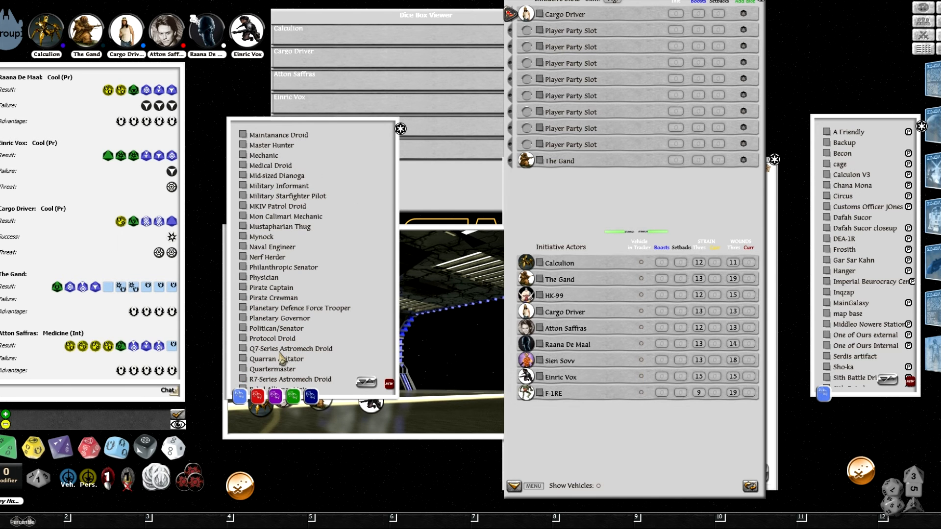
{"action": "scroll", "scroll_direction": "down", "scroll_amount": 3}
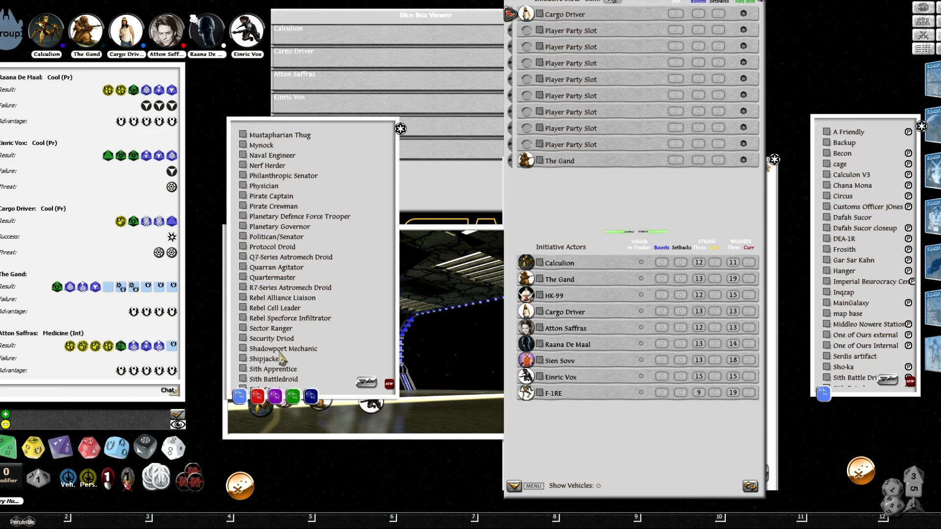
{"action": "scroll", "scroll_direction": "down", "scroll_amount": 3}
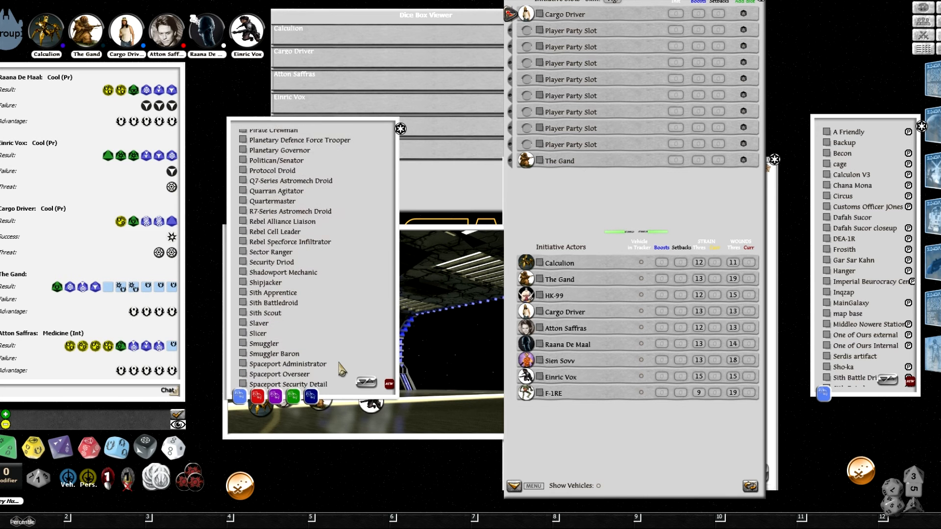
{"action": "scroll", "scroll_direction": "down", "scroll_amount": 3}
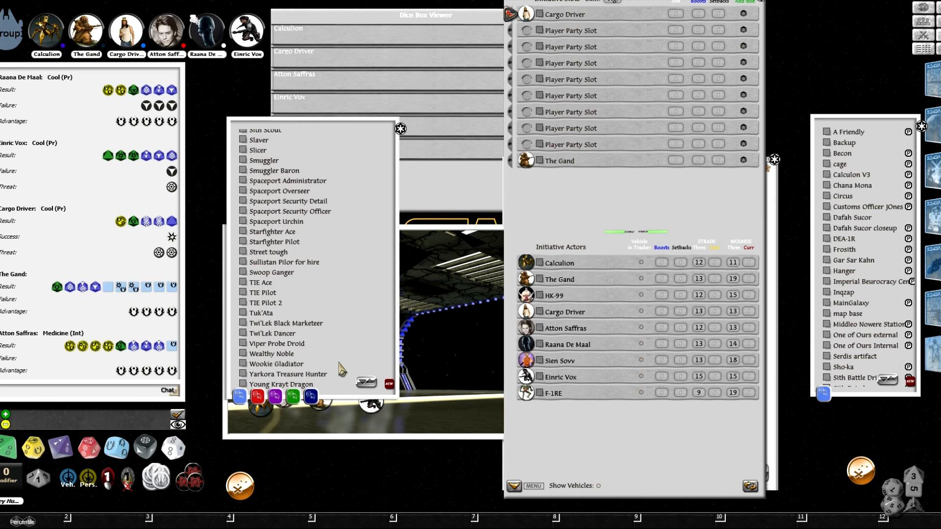
{"action": "scroll", "scroll_direction": "up", "scroll_amount": 3}
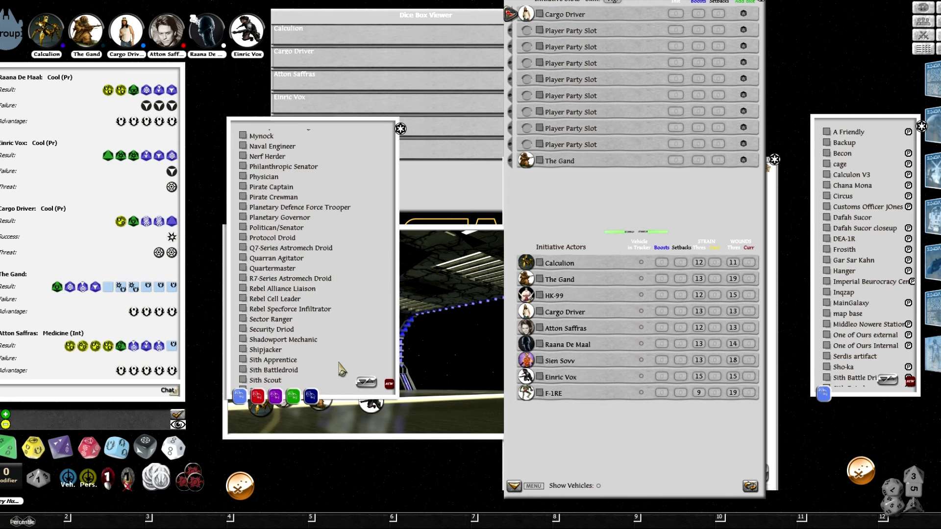
{"action": "scroll", "scroll_direction": "up", "scroll_amount": 3}
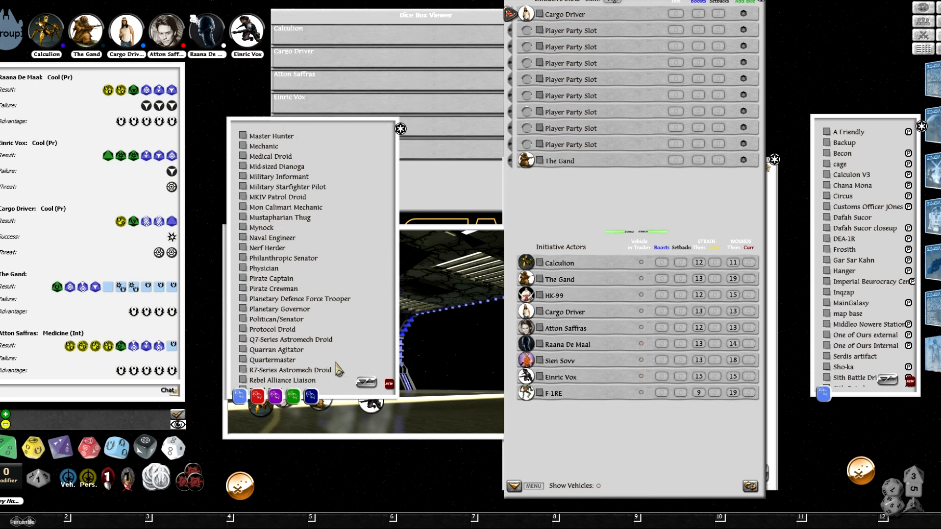
{"action": "scroll", "scroll_direction": "up", "scroll_amount": 3}
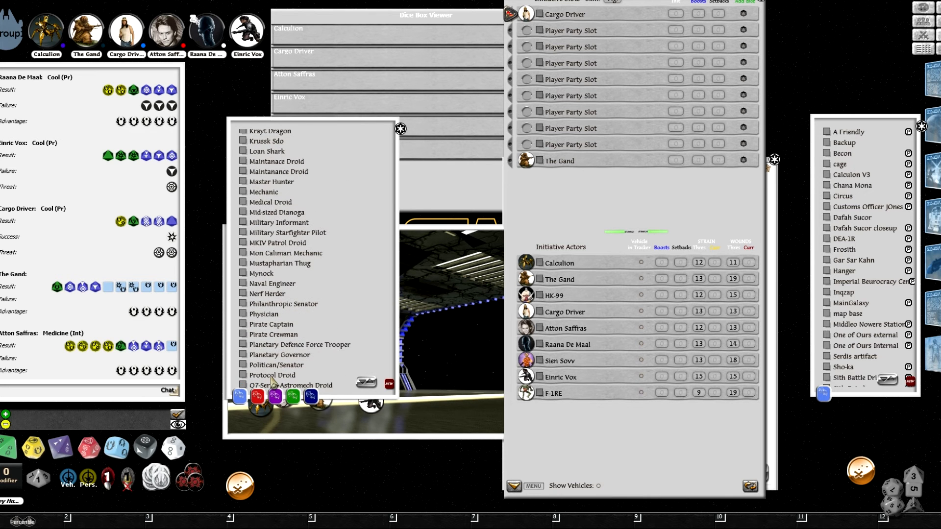
{"action": "scroll", "scroll_direction": "up", "scroll_amount": 3}
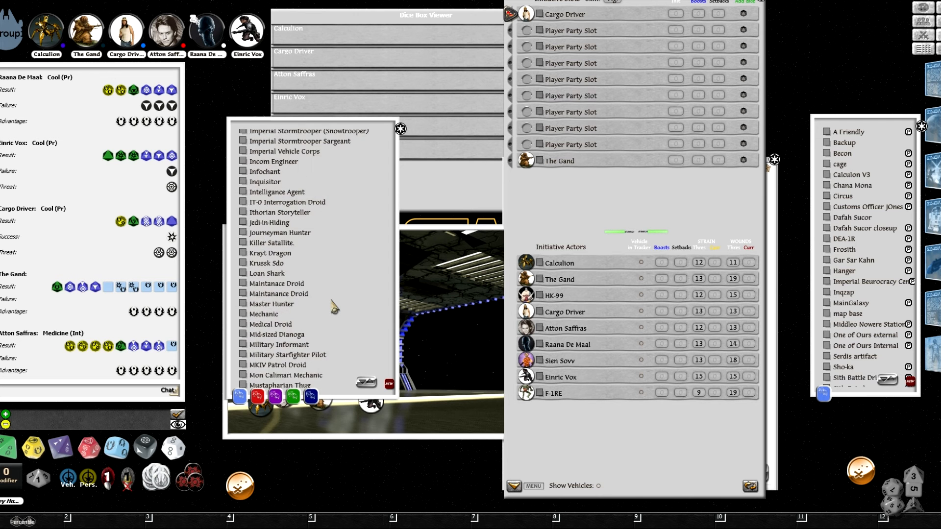
{"action": "scroll", "scroll_direction": "up", "scroll_amount": 3}
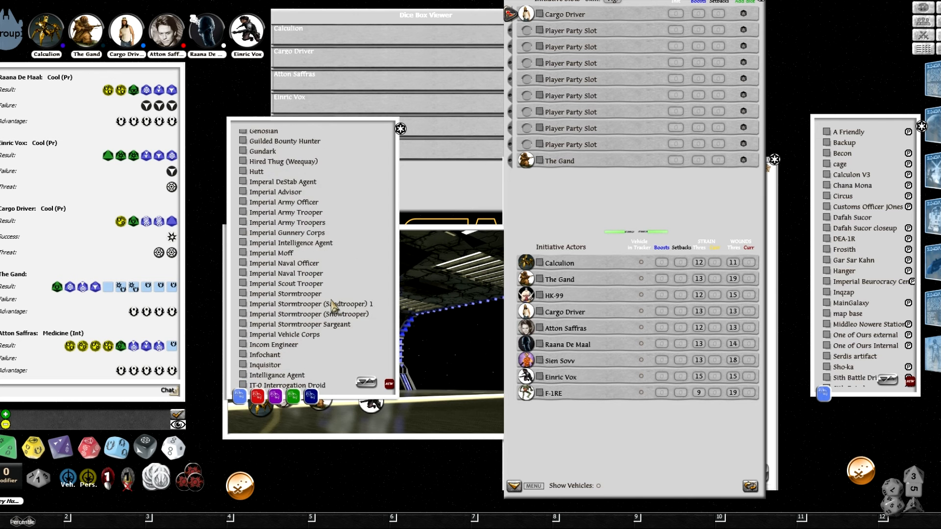
{"action": "scroll", "scroll_direction": "up", "scroll_amount": 3}
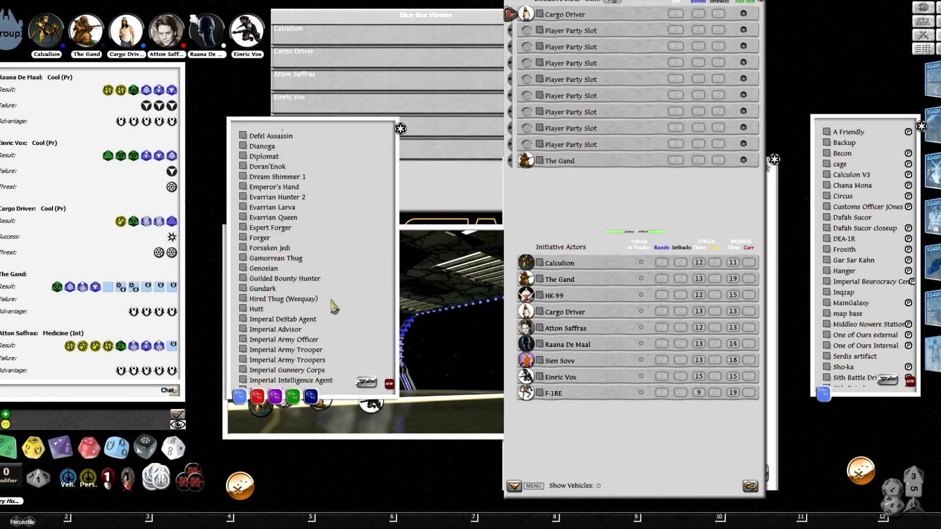
{"action": "scroll", "scroll_direction": "up", "scroll_amount": 3}
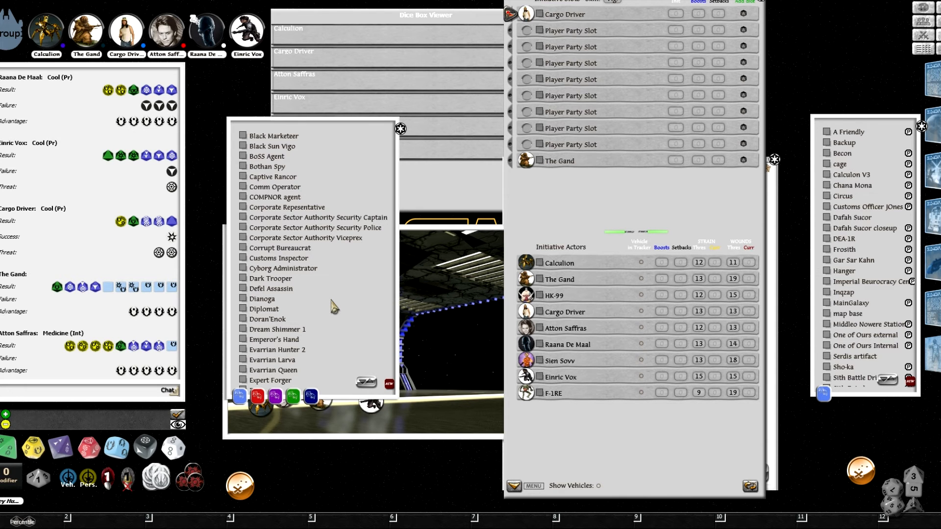
{"action": "mouse_move", "coordinate": [244, 177]}
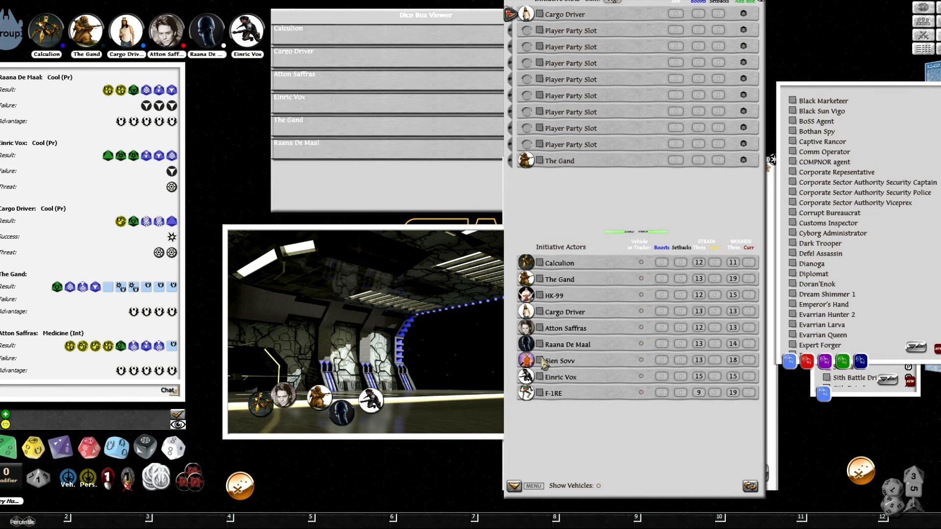
{"action": "mouse_move", "coordinate": [570, 369]}
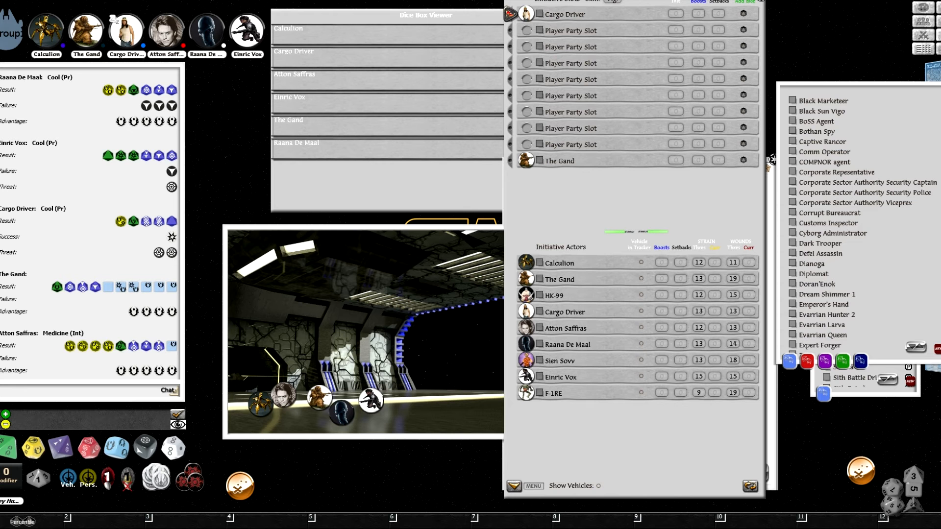
{"action": "mouse_move", "coordinate": [486, 286]}
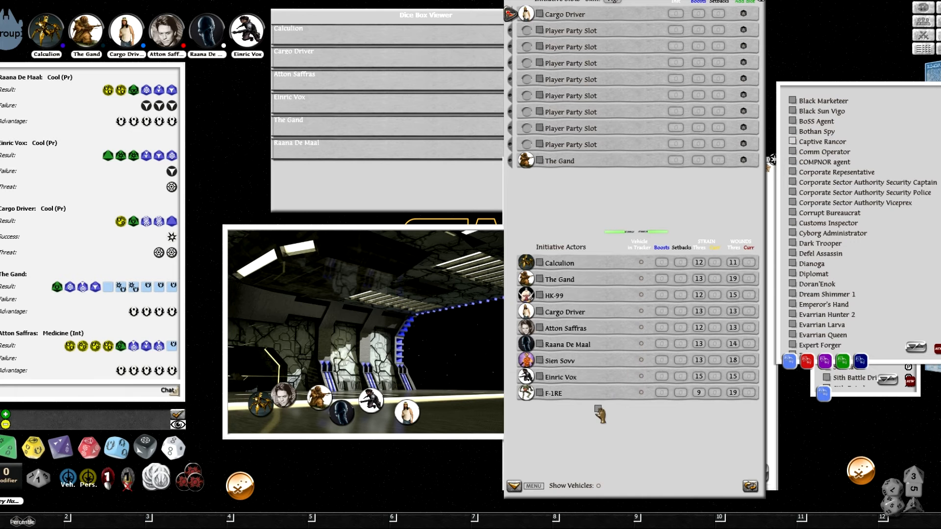
{"action": "mouse_move", "coordinate": [762, 334]}
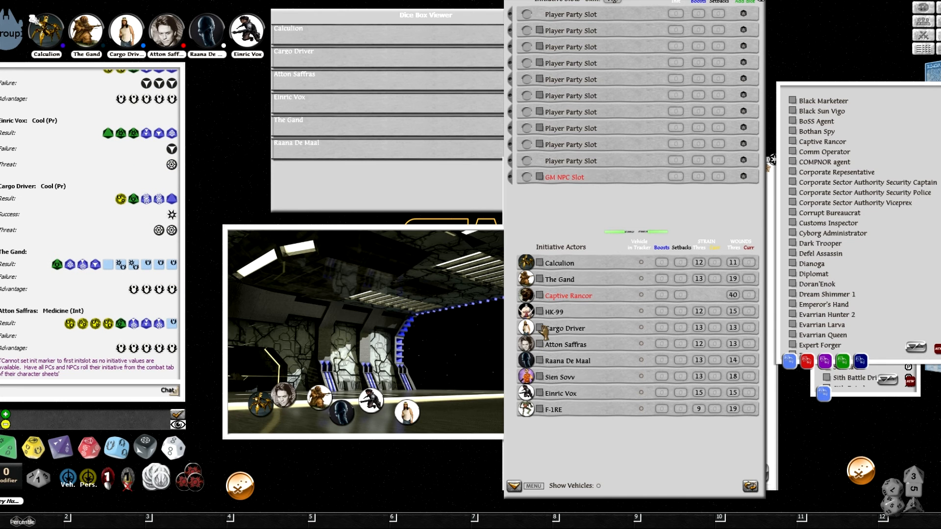
{"action": "left_click", "coordinate": [567, 295]}
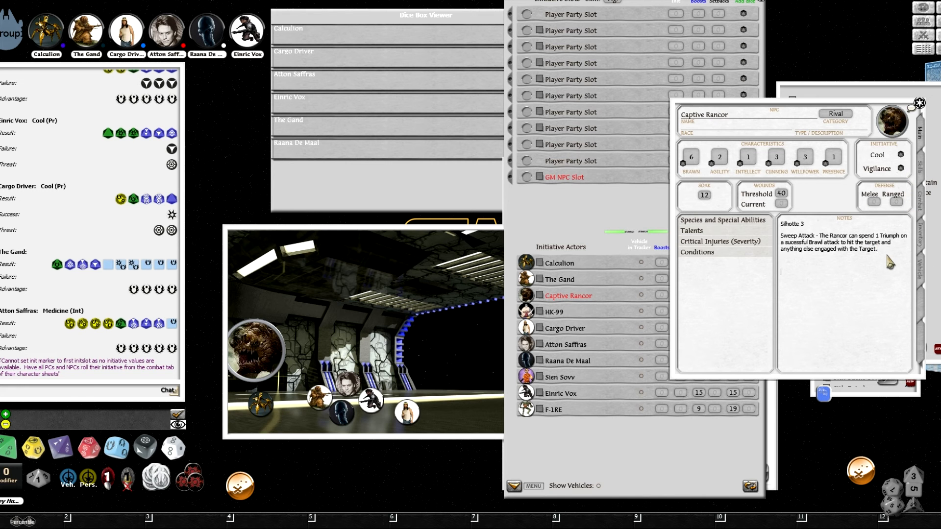
Enter 'Adversary 2' in the Captive Rancor's NPC sheet Notes.
{"action": "type", "text": "Adversary"}
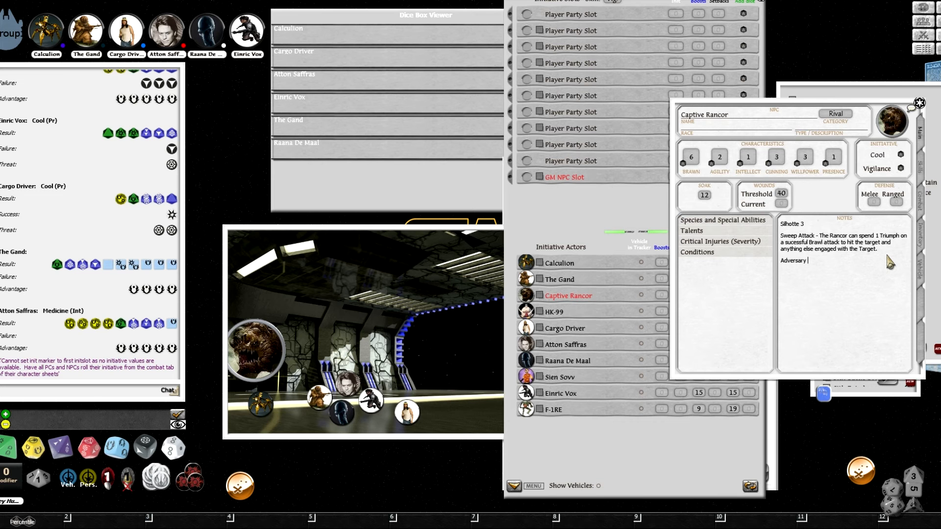
{"action": "type", "text": "2"}
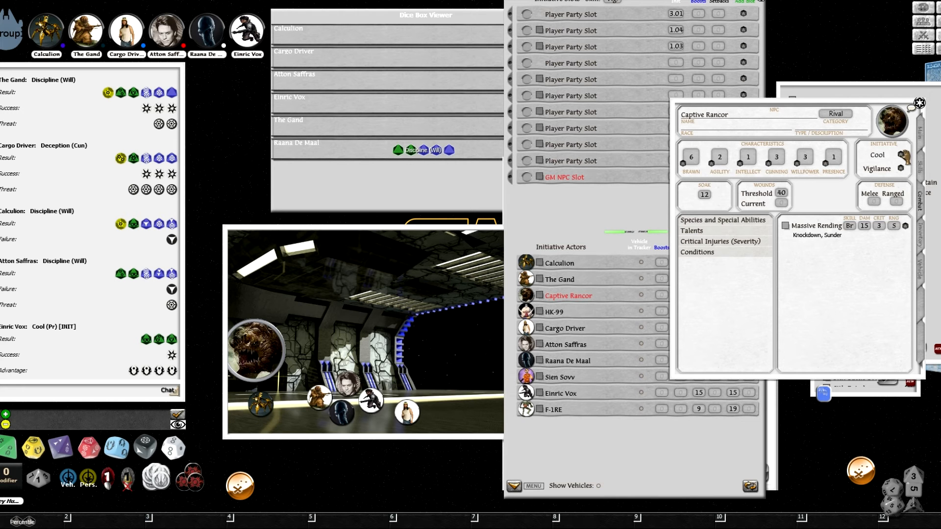
{"action": "mouse_move", "coordinate": [332, 198]}
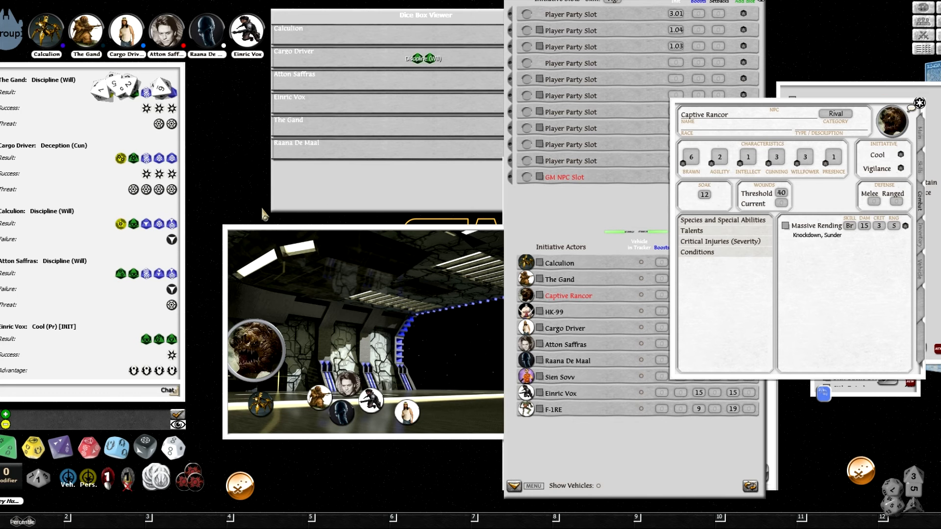
Scroll the initiative tracker to view the five filled player slots.
{"action": "scroll", "scroll_direction": "down", "scroll_amount": 3}
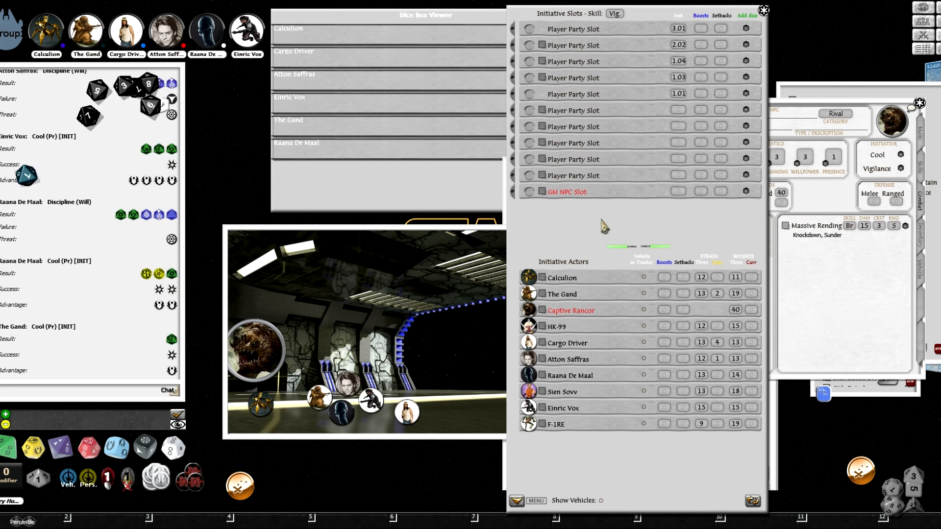
Scroll the combat tracker and assign the Captive Rancor to the GM NPC slot at initiative 1.
{"action": "scroll", "scroll_direction": "down", "scroll_amount": 3}
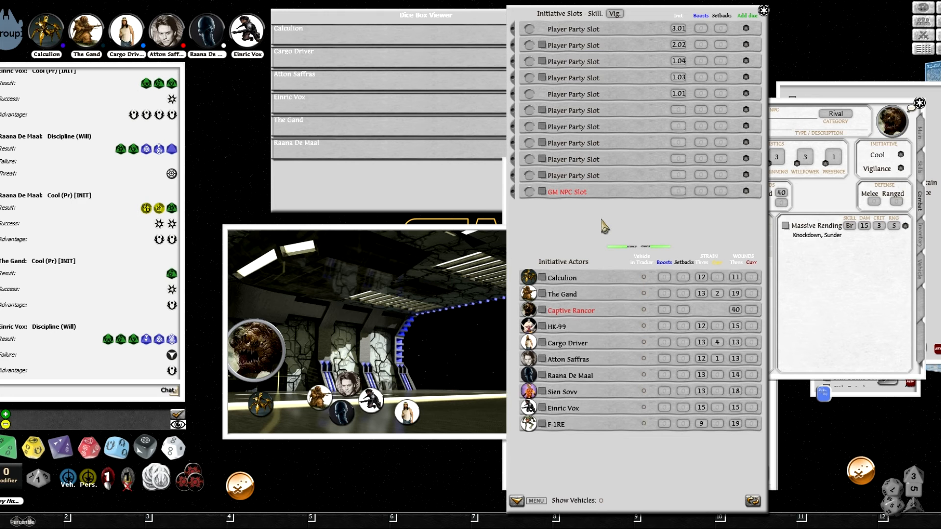
{"action": "mouse_move", "coordinate": [576, 211]}
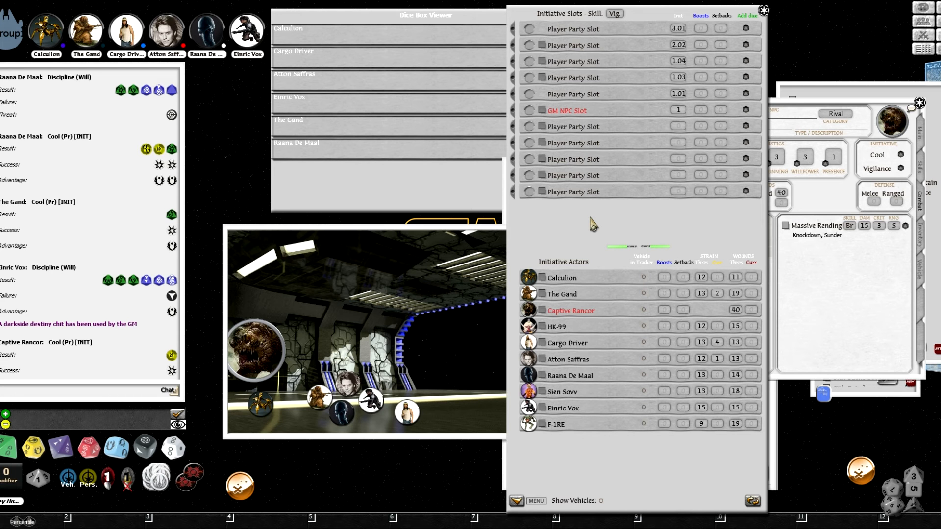
{"action": "left_click", "coordinate": [571, 310]}
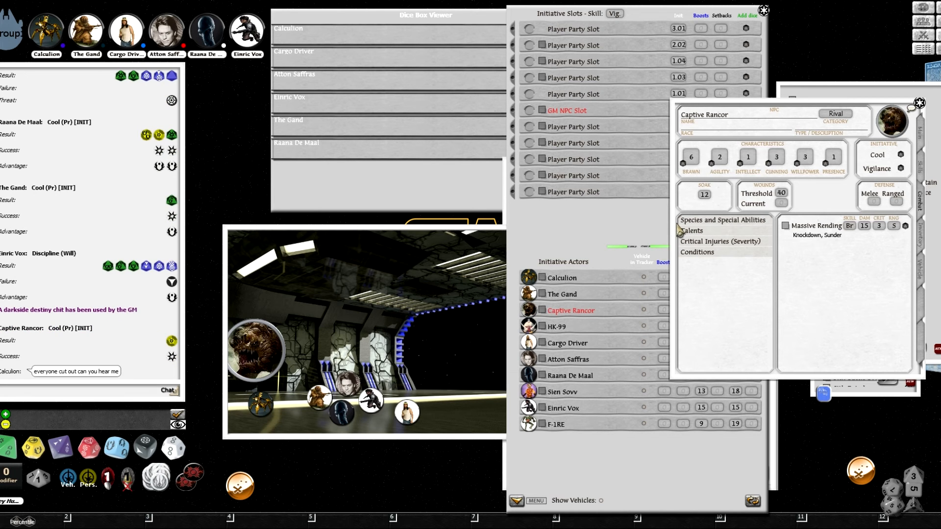
{"action": "mouse_move", "coordinate": [676, 233]}
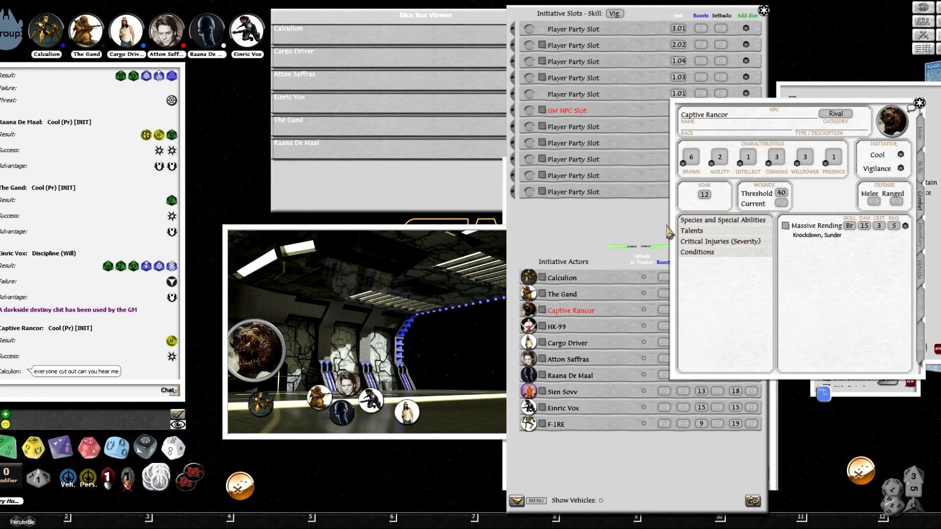
{"action": "mouse_move", "coordinate": [463, 235]}
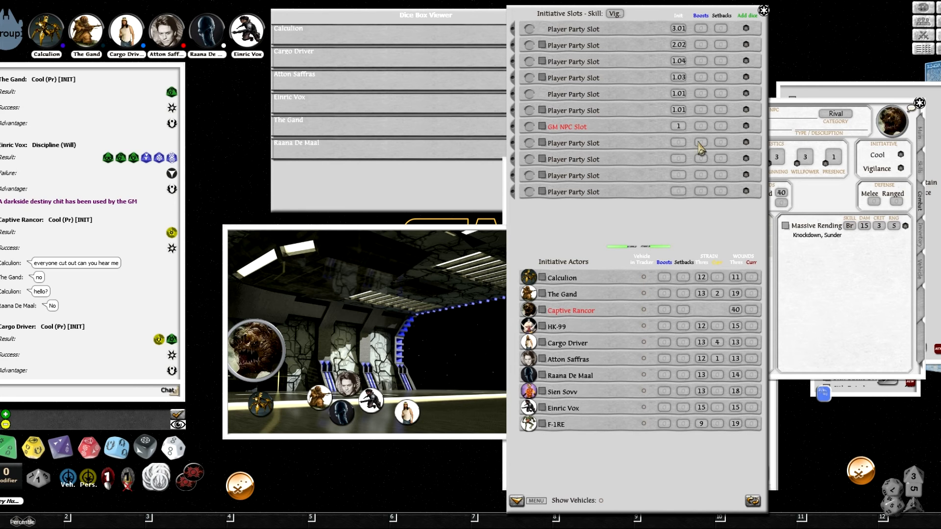
{"action": "mouse_move", "coordinate": [700, 149]}
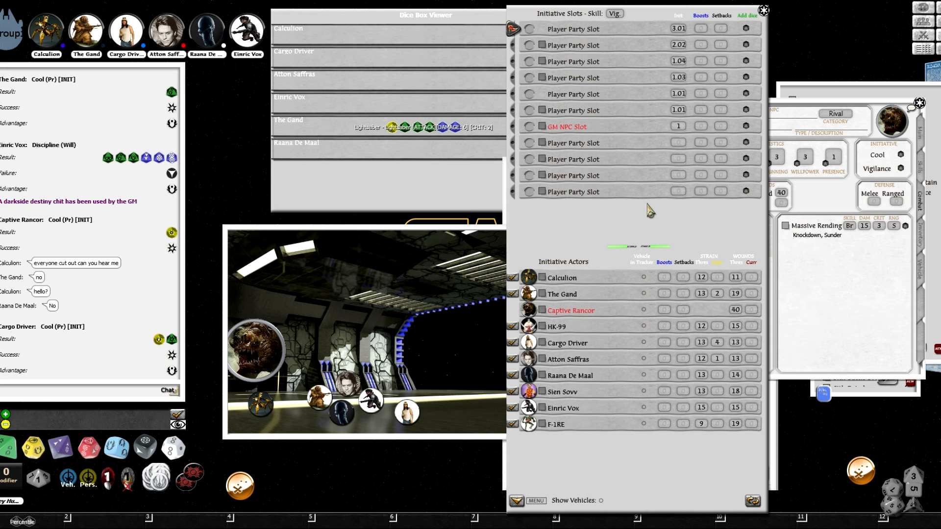
{"action": "mouse_move", "coordinate": [650, 209]}
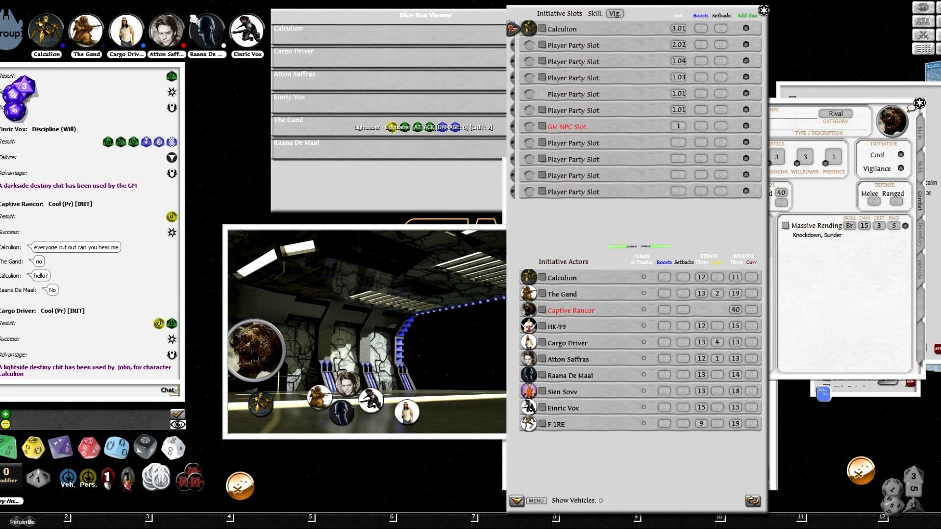
Scroll to follow Calculion's Perception check and Disruptor Rifle attack roll.
{"action": "scroll", "scroll_direction": "down", "scroll_amount": 3}
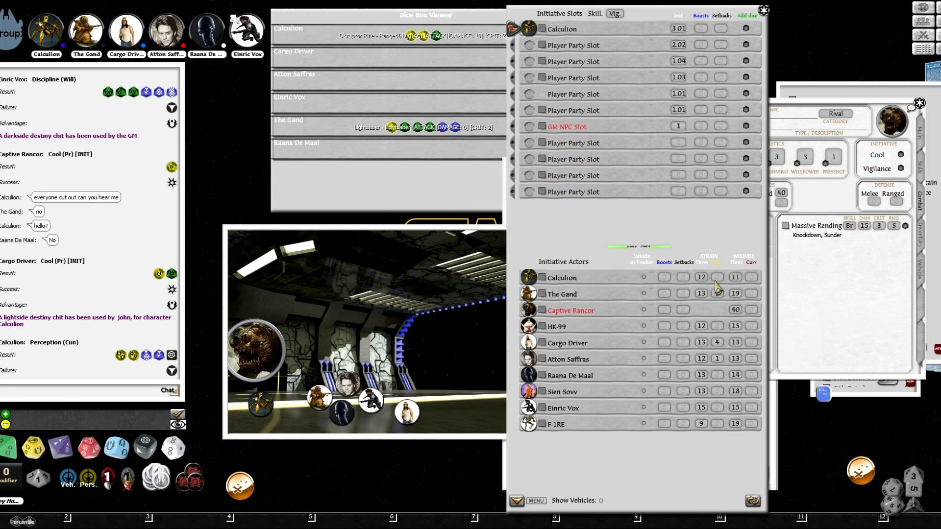
Roll Calculion's Disruptor Rifle attack and scroll to its result in chat.
{"action": "left_click", "coordinate": [681, 293]}
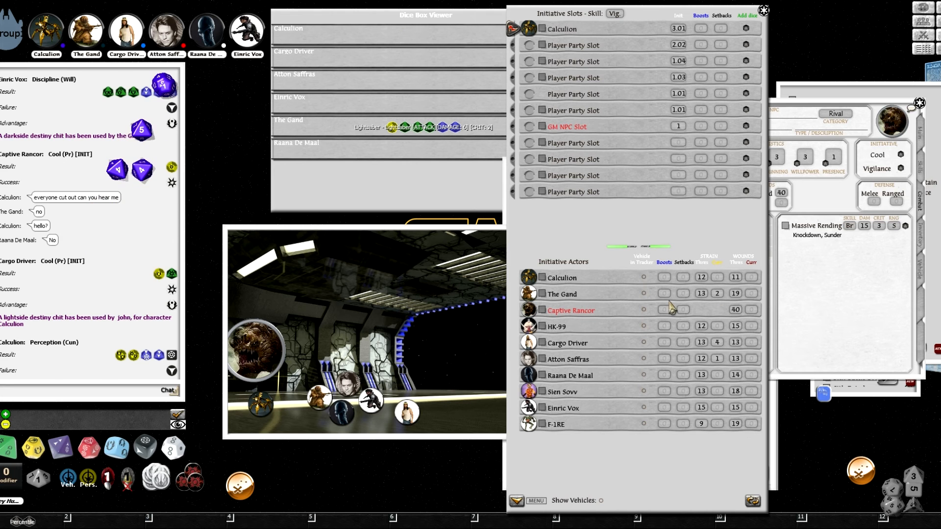
{"action": "scroll", "scroll_direction": "down", "scroll_amount": 3}
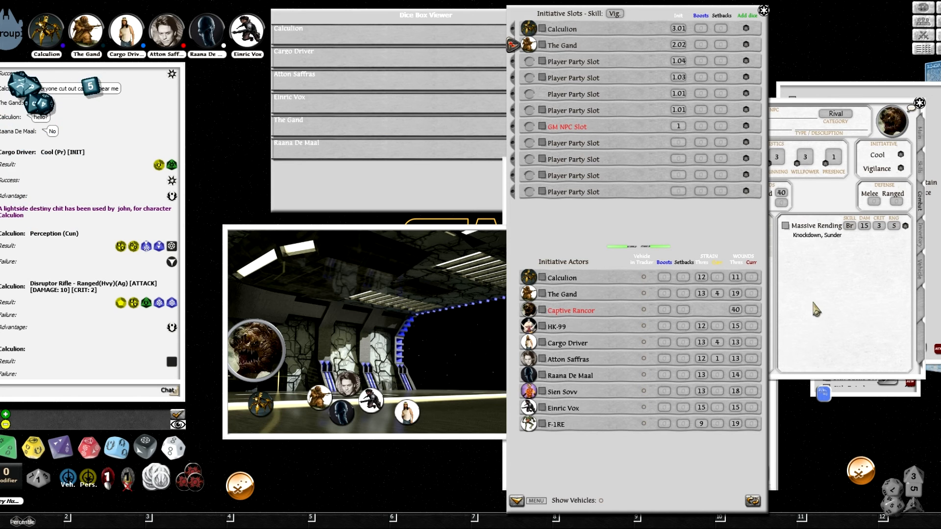
Scroll past The Gand's lightsaber result and open the Captive Rancor's NPC sheet.
{"action": "scroll", "scroll_direction": "down", "scroll_amount": 3}
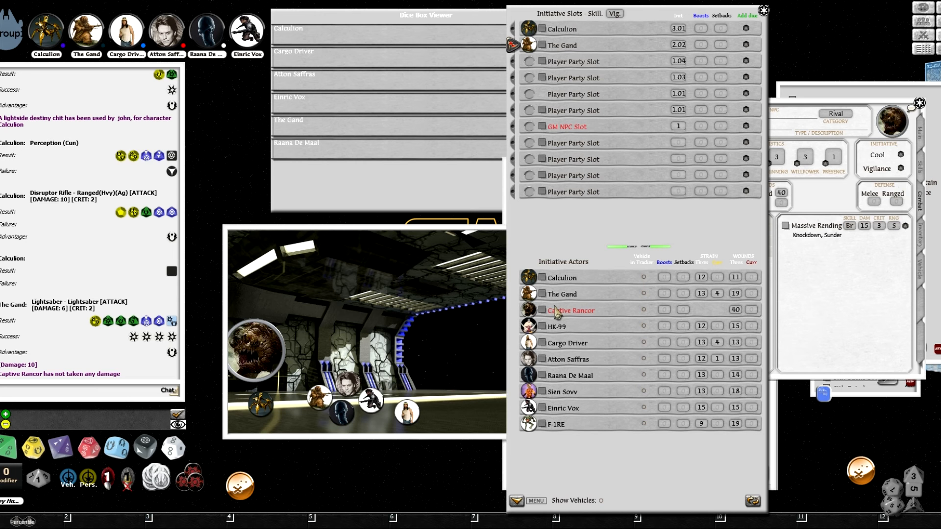
{"action": "left_click", "coordinate": [571, 310]}
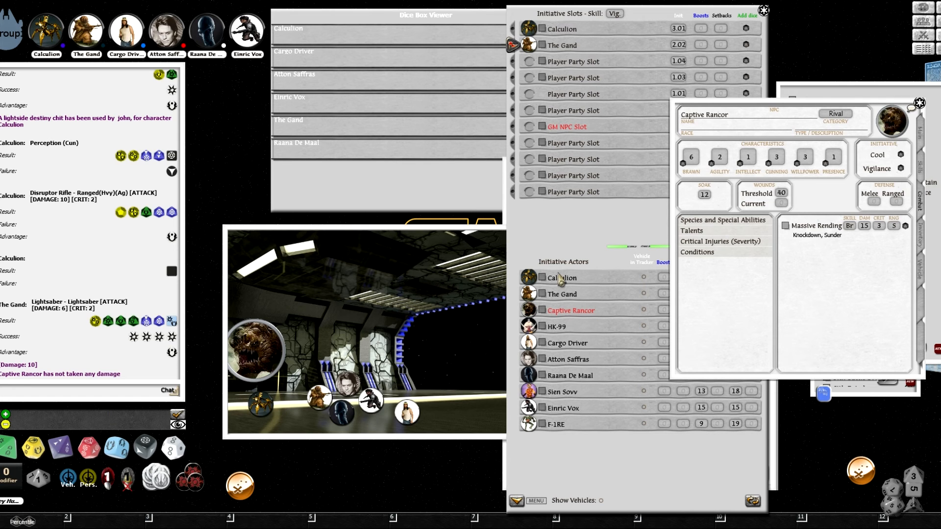
{"action": "mouse_move", "coordinate": [812, 266]}
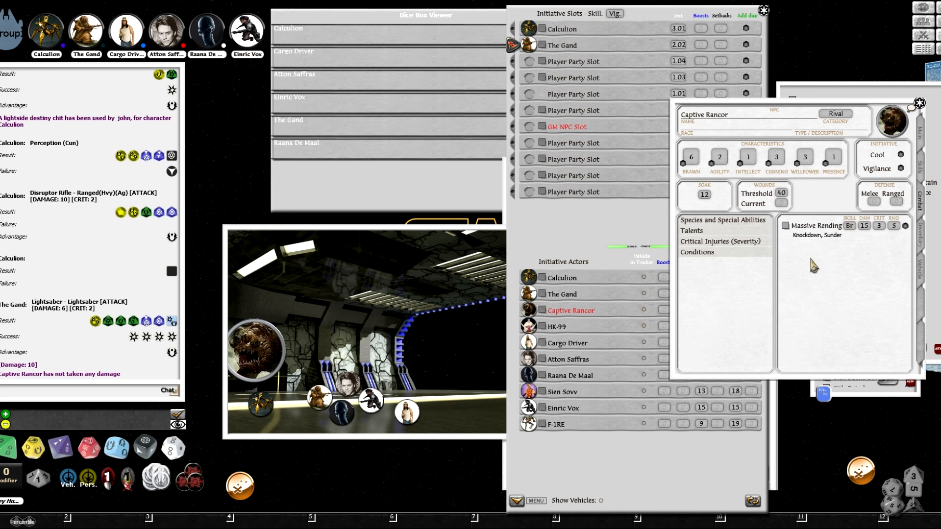
{"action": "mouse_move", "coordinate": [834, 249]}
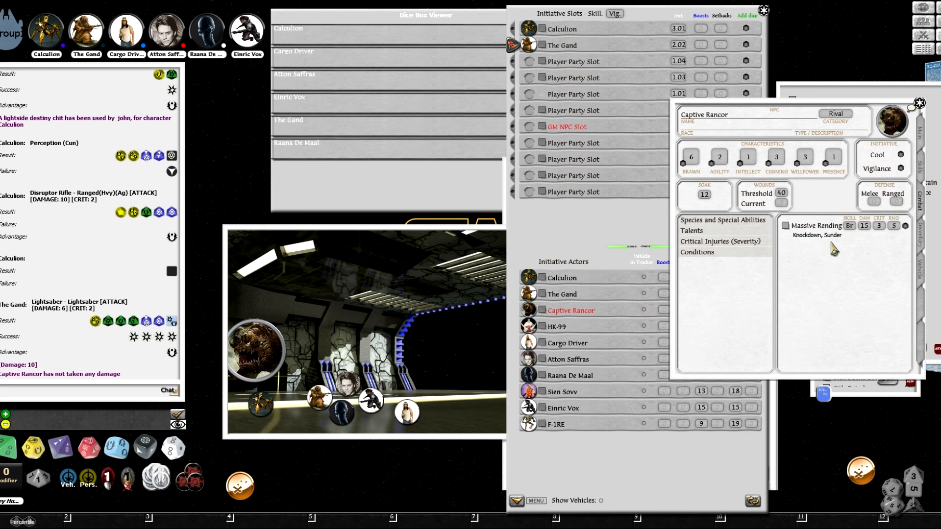
{"action": "mouse_move", "coordinate": [702, 208]}
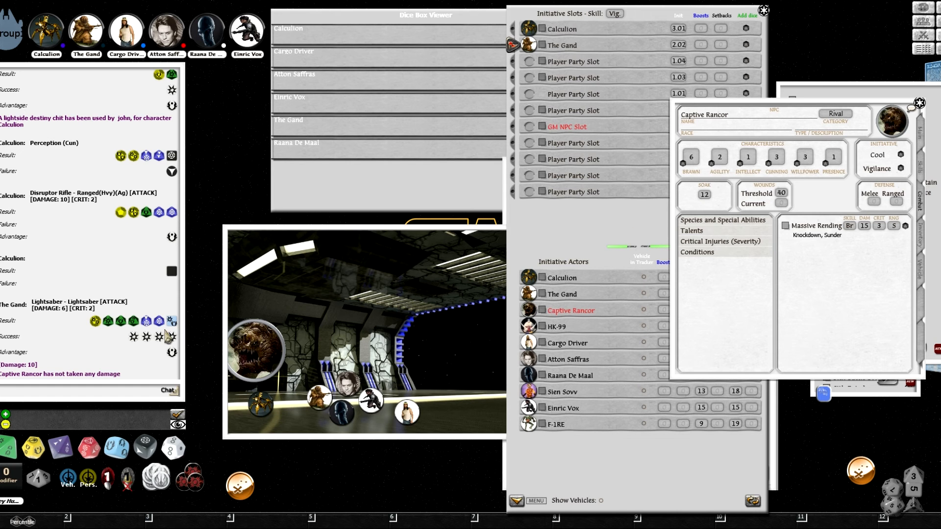
{"action": "mouse_move", "coordinate": [179, 351]}
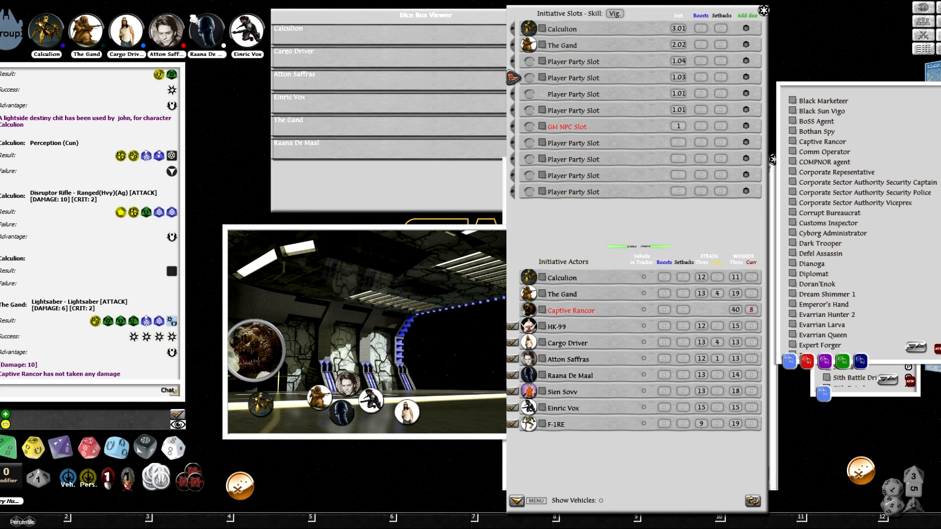
{"action": "mouse_move", "coordinate": [843, 108]}
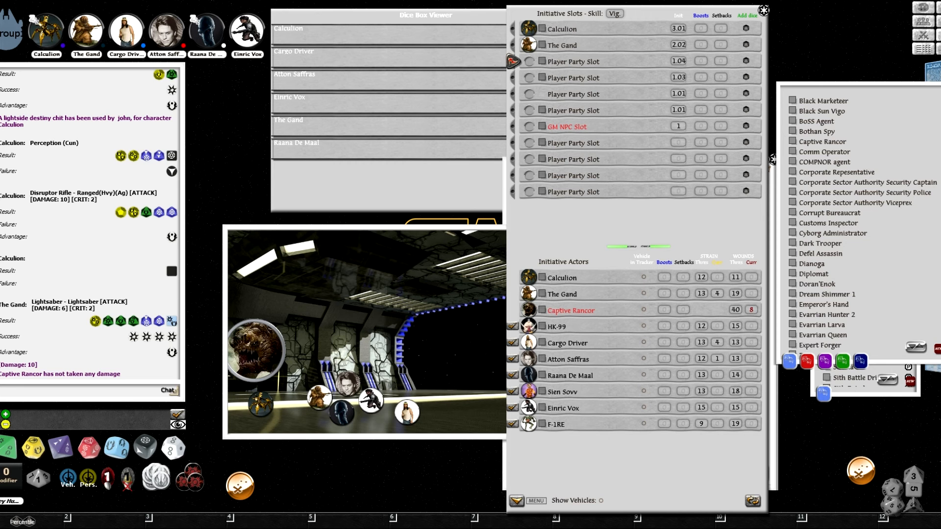
{"action": "mouse_move", "coordinate": [658, 256]}
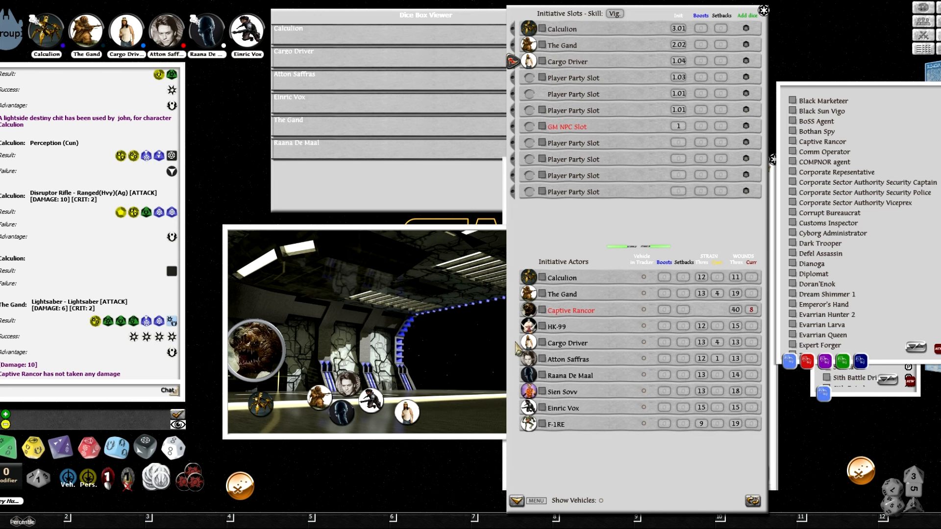
{"action": "mouse_move", "coordinate": [554, 107]}
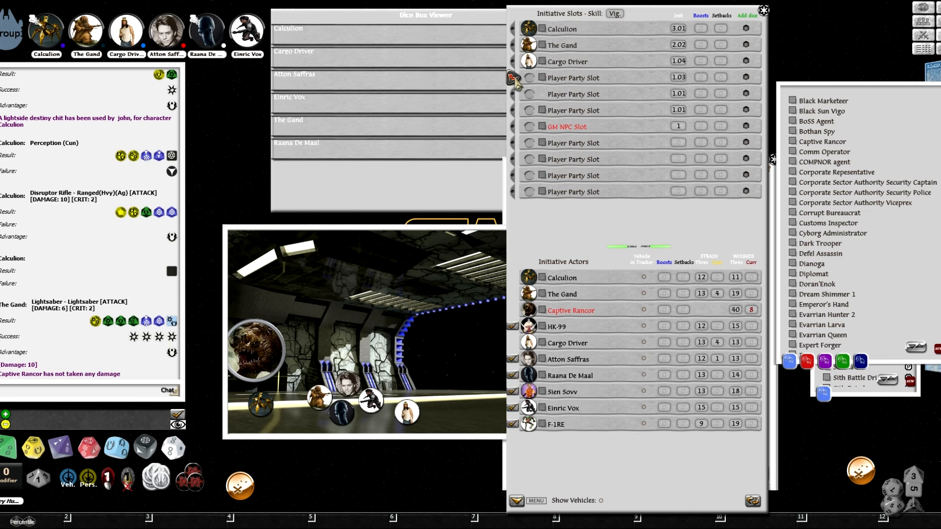
{"action": "mouse_move", "coordinate": [607, 115]}
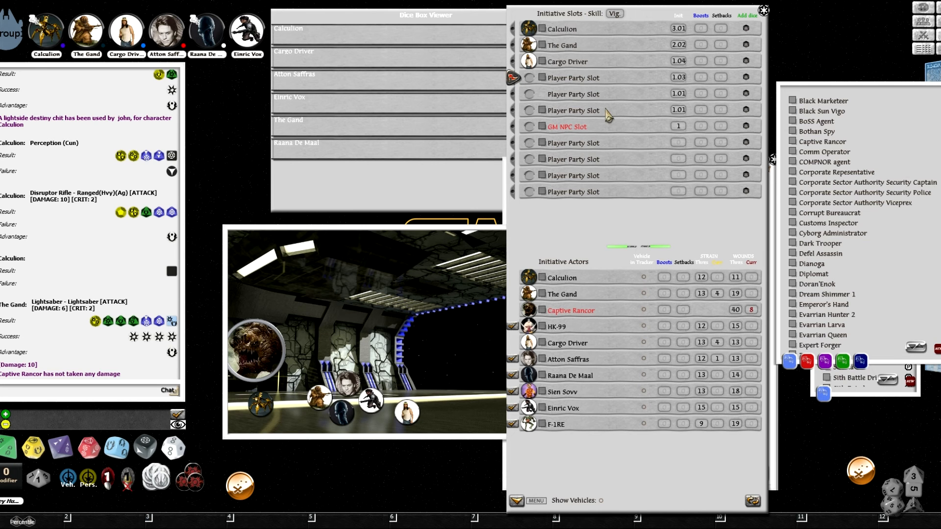
{"action": "mouse_move", "coordinate": [568, 270]}
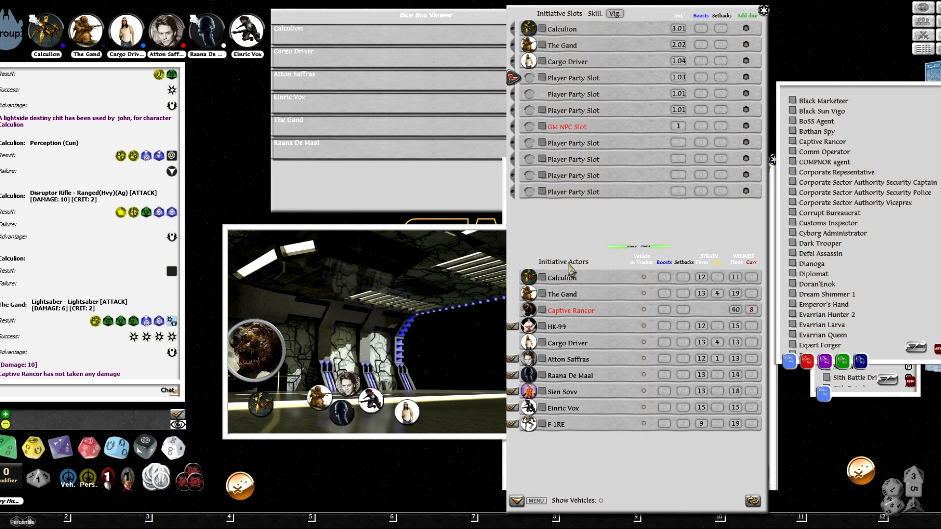
{"action": "mouse_move", "coordinate": [577, 263]}
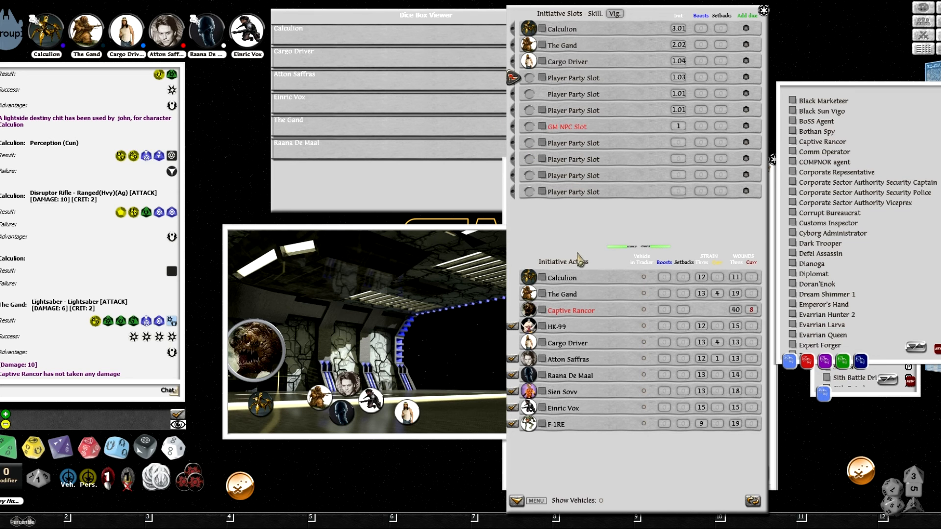
{"action": "mouse_move", "coordinate": [580, 259]}
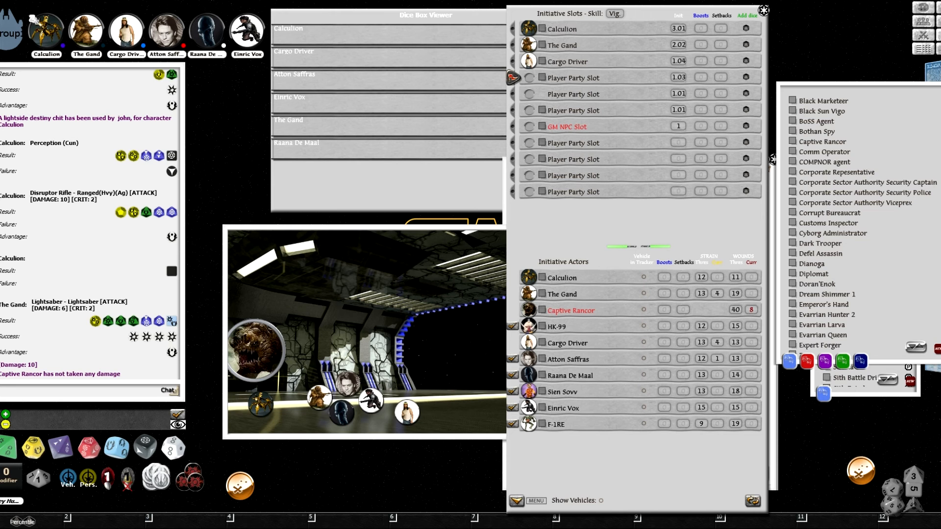
Place Atton Saffras into the fourth initiative slot at 1.03.
{"action": "left_click", "coordinate": [717, 342]}
{"action": "type", "text": "6"}
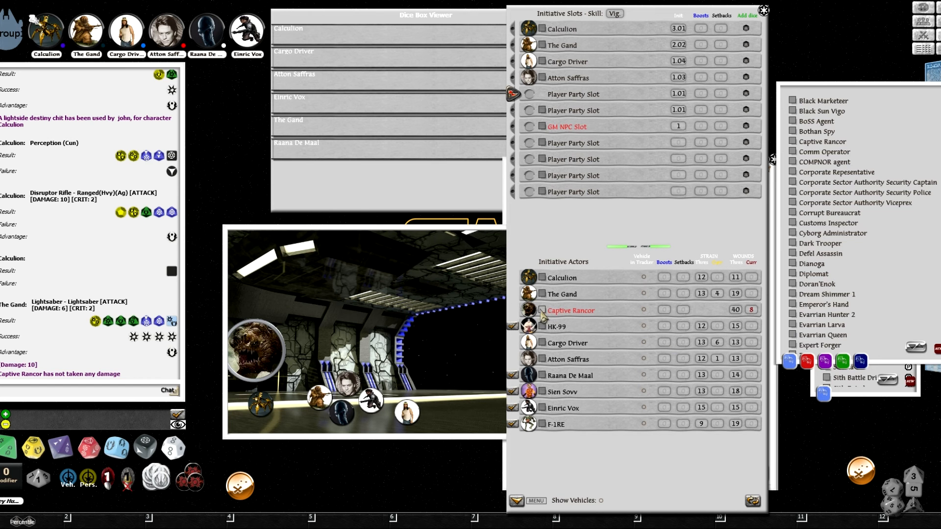
Open the Captive Rancor's NPC sheet after Atton Saffras's L-27 blaster pistol attack.
{"action": "left_click", "coordinate": [570, 310]}
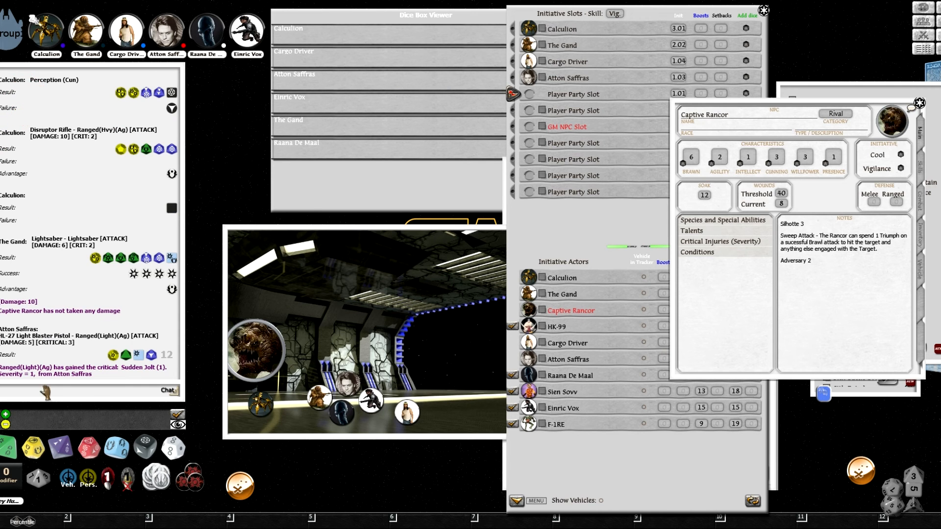
{"action": "mouse_move", "coordinate": [41, 393]}
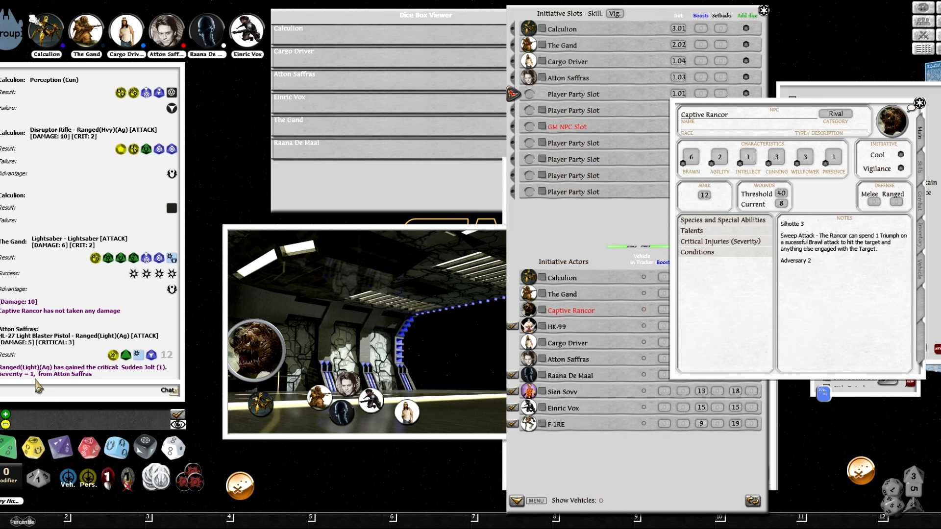
{"action": "mouse_move", "coordinate": [858, 286]}
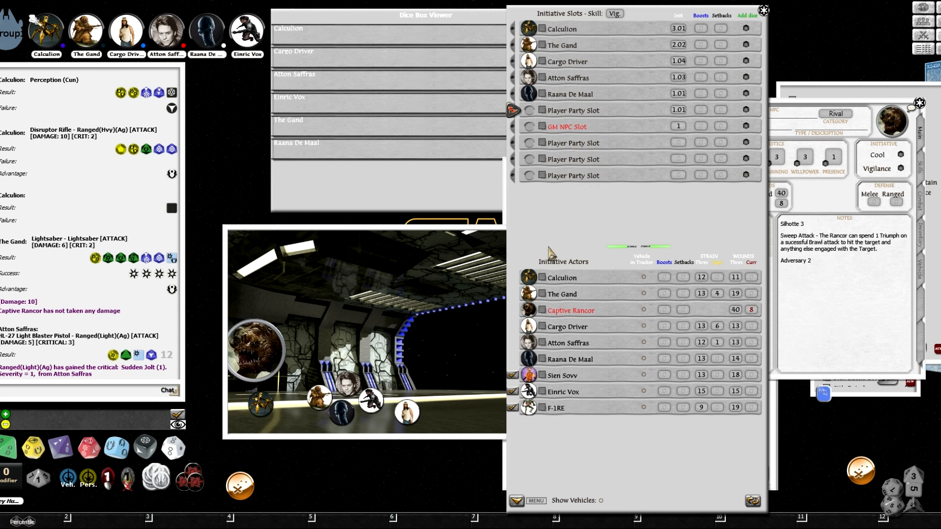
{"action": "mouse_move", "coordinate": [545, 388]}
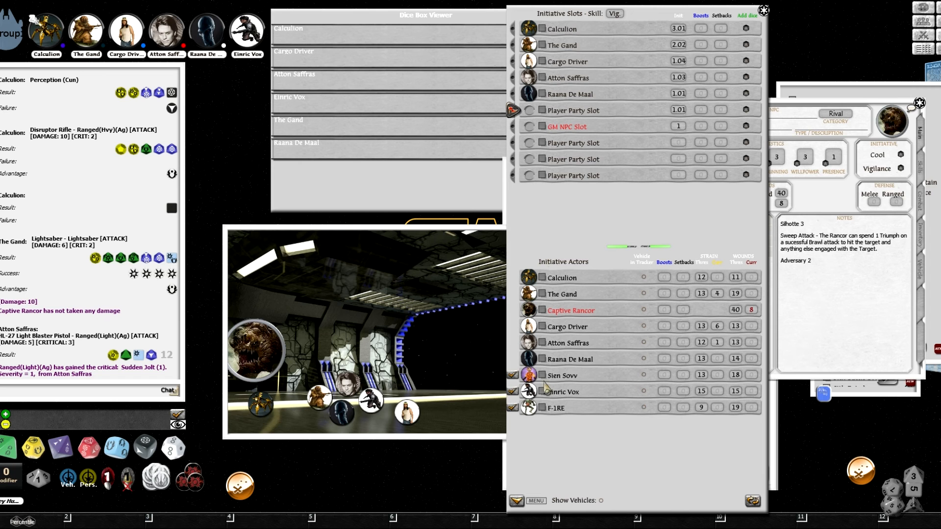
{"action": "mouse_move", "coordinate": [546, 385]}
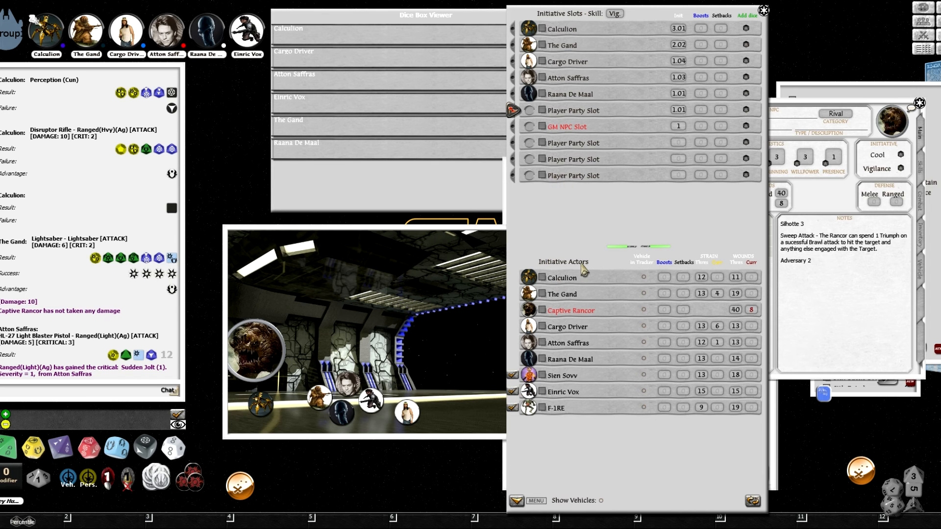
{"action": "mouse_move", "coordinate": [548, 181]}
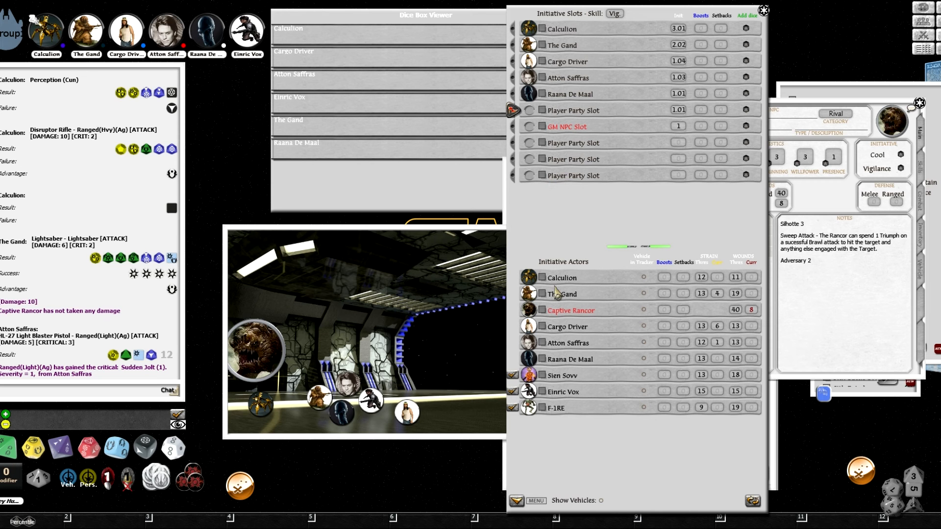
{"action": "mouse_move", "coordinate": [551, 258]}
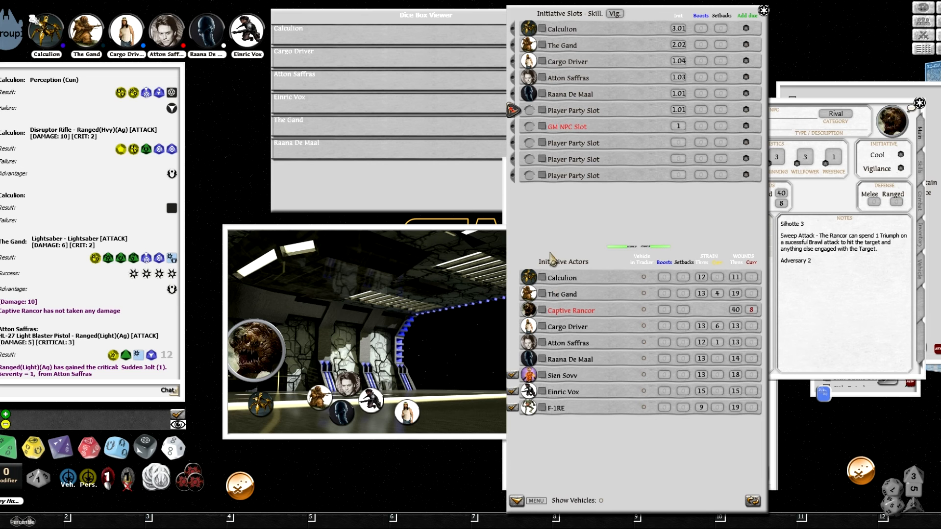
{"action": "mouse_move", "coordinate": [562, 153]}
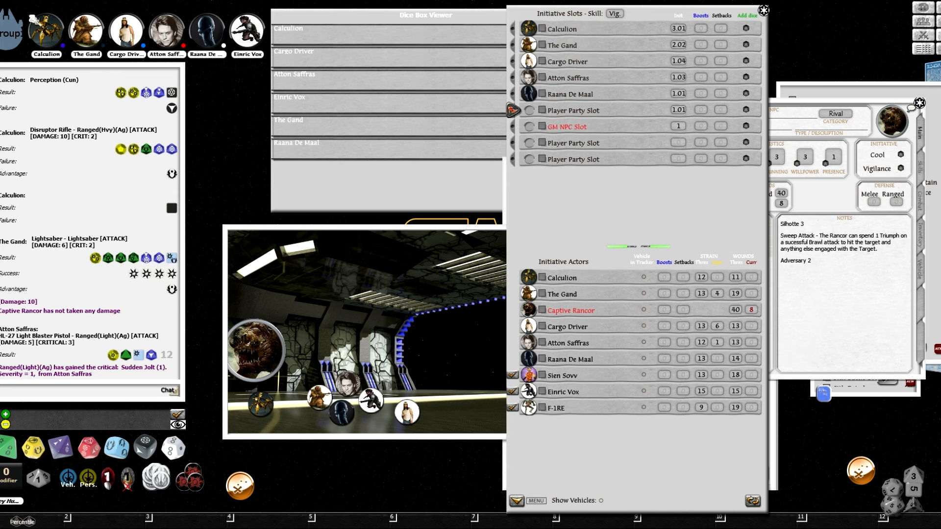
Move initiative to the Captive Rancor and view its NPC sheet's Skills tab.
{"action": "left_click", "coordinate": [716, 391]}
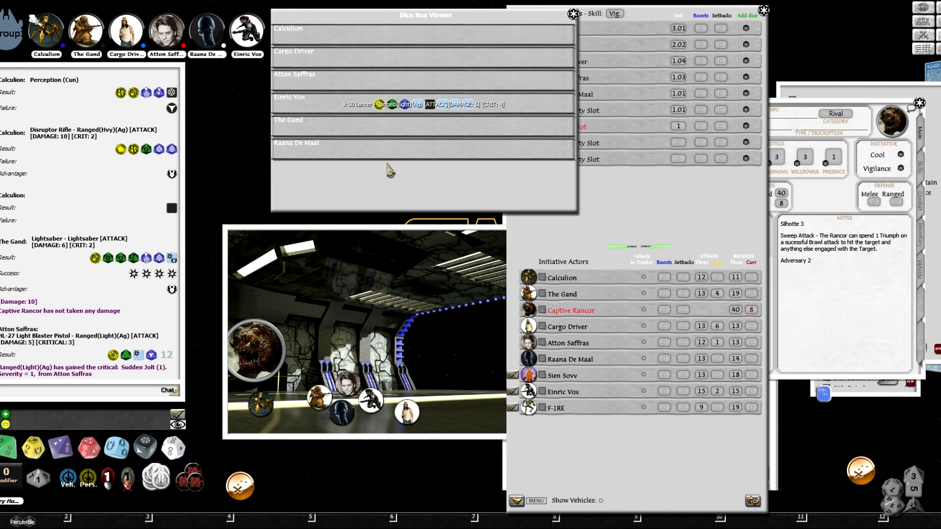
{"action": "mouse_move", "coordinate": [573, 220]}
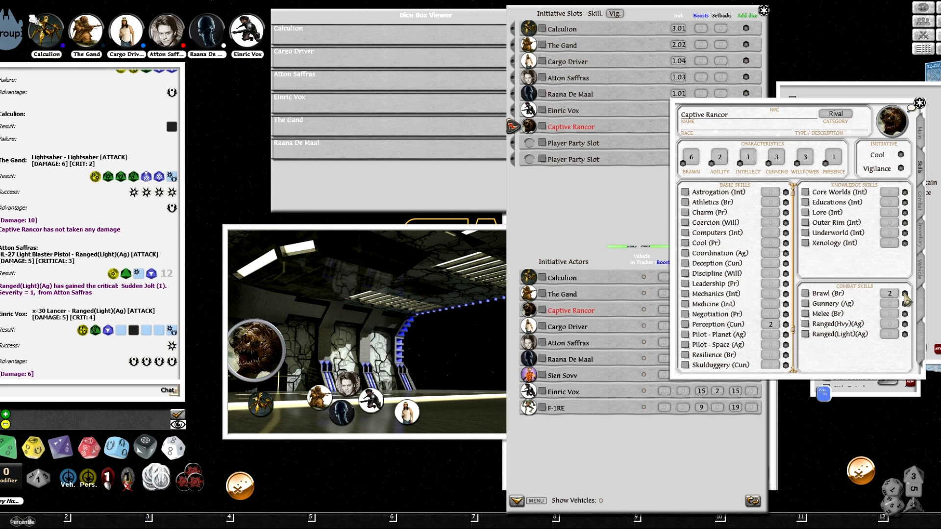
Close the Captive Rancor's NPC sheet to show the tracker's strain and wound columns.
{"action": "left_click", "coordinate": [888, 293]}
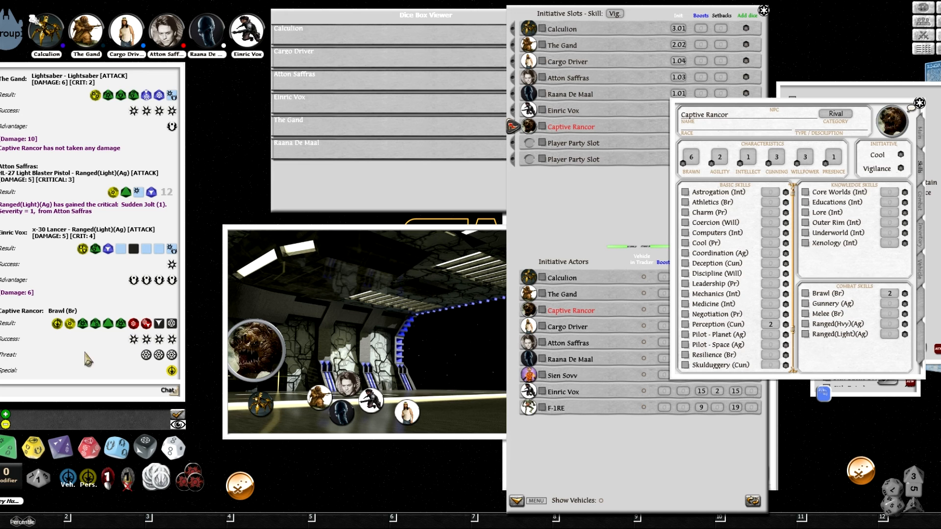
{"action": "mouse_move", "coordinate": [394, 326]}
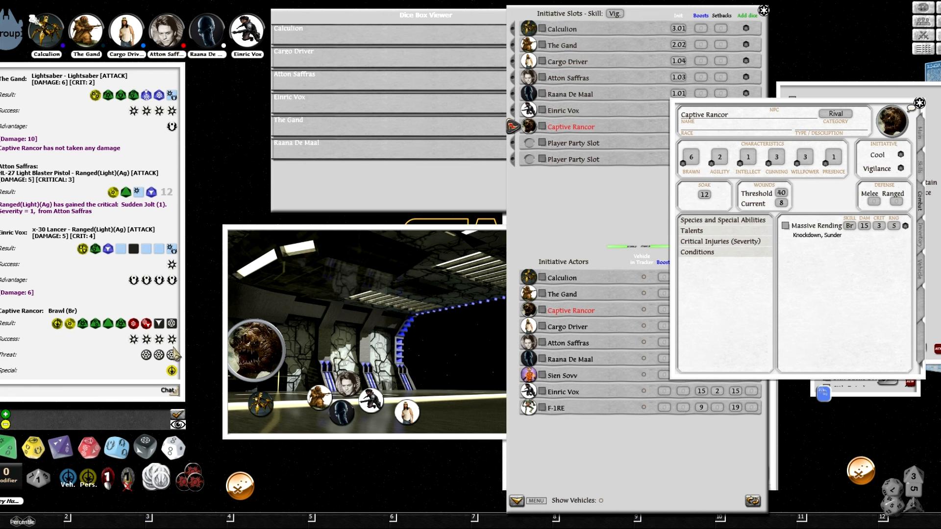
{"action": "mouse_move", "coordinate": [802, 265]}
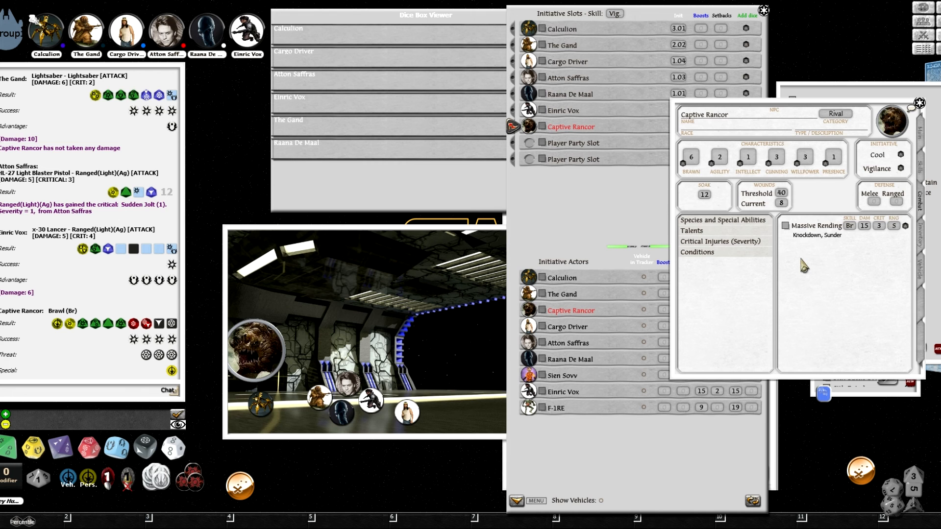
{"action": "mouse_move", "coordinate": [858, 239]}
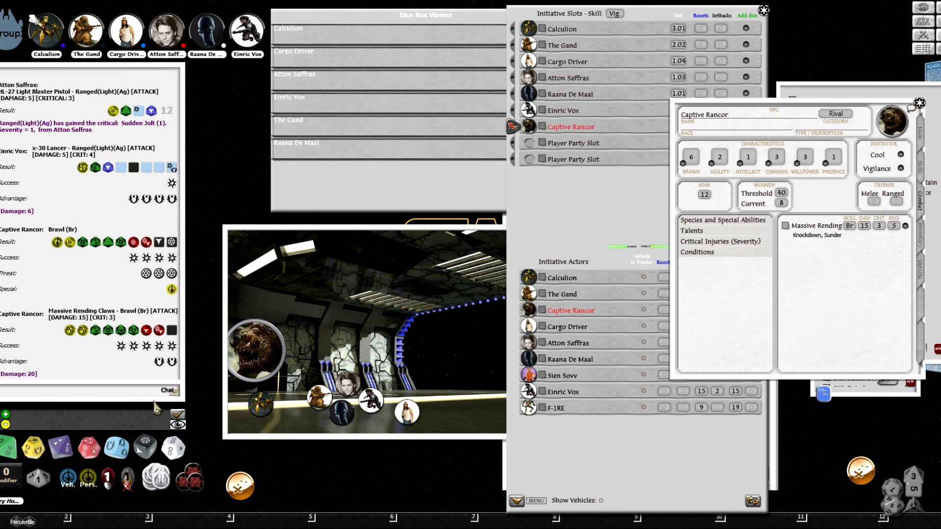
{"action": "mouse_move", "coordinate": [93, 383]}
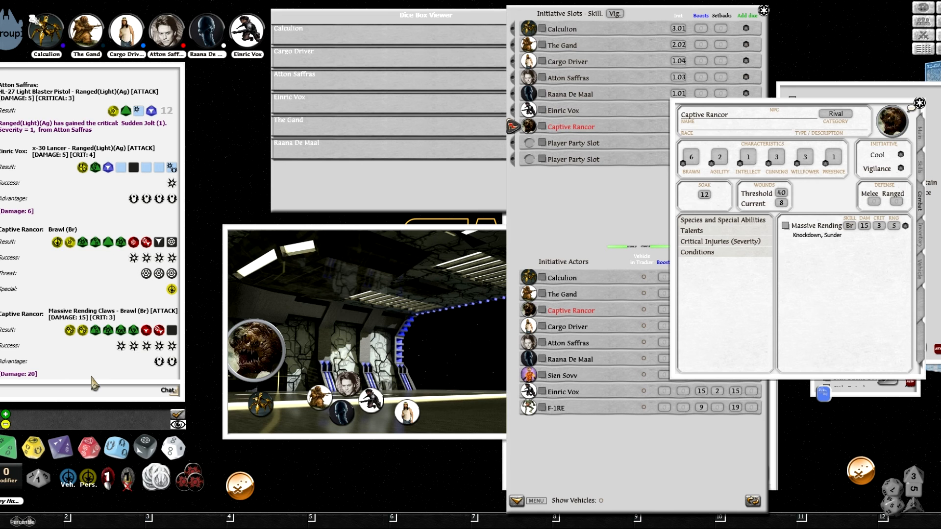
{"action": "mouse_move", "coordinate": [197, 333]}
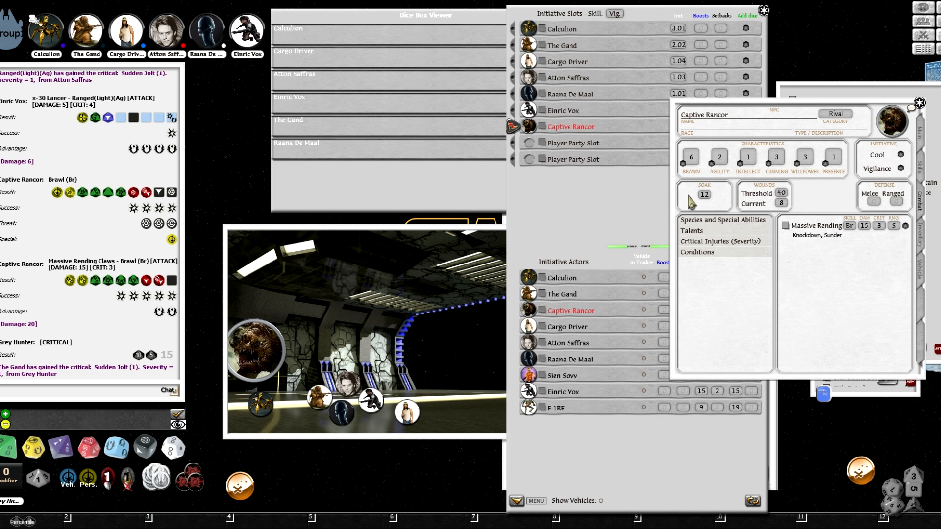
{"action": "mouse_move", "coordinate": [843, 240]}
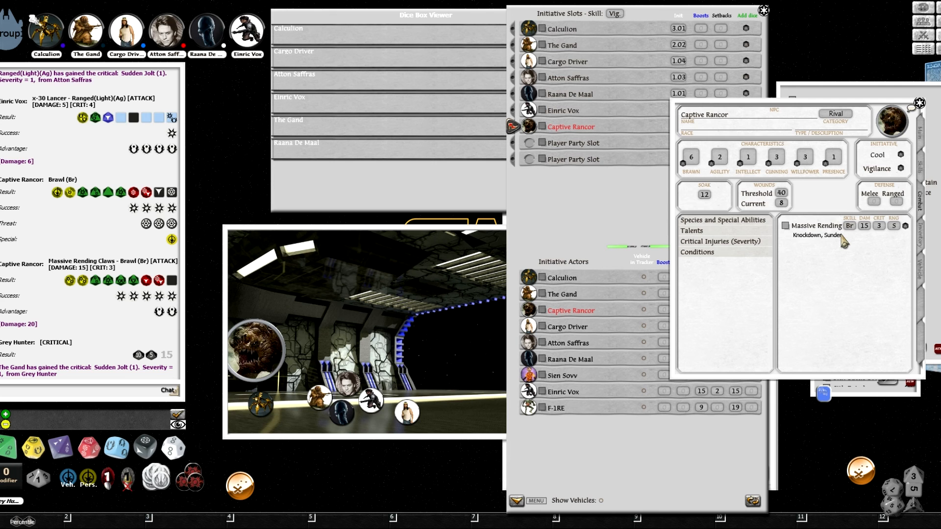
{"action": "mouse_move", "coordinate": [844, 242]}
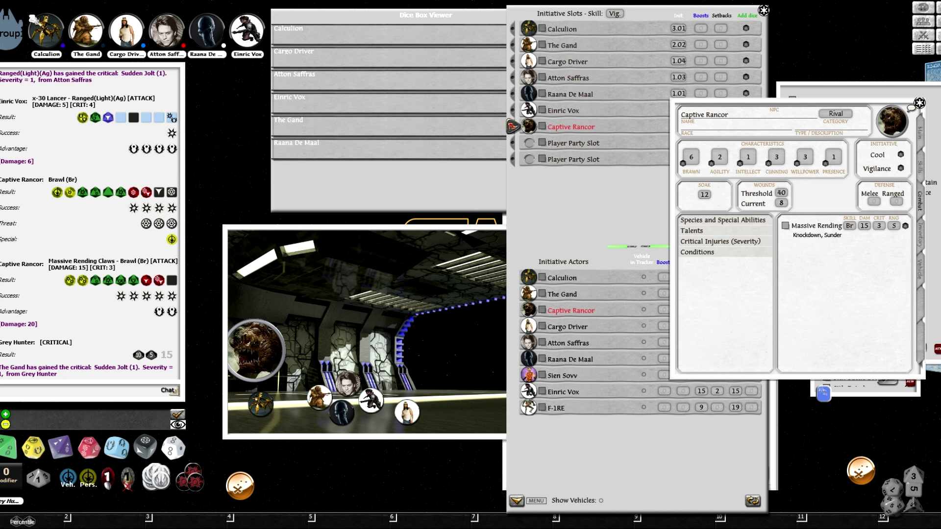
{"action": "mouse_move", "coordinate": [831, 292]}
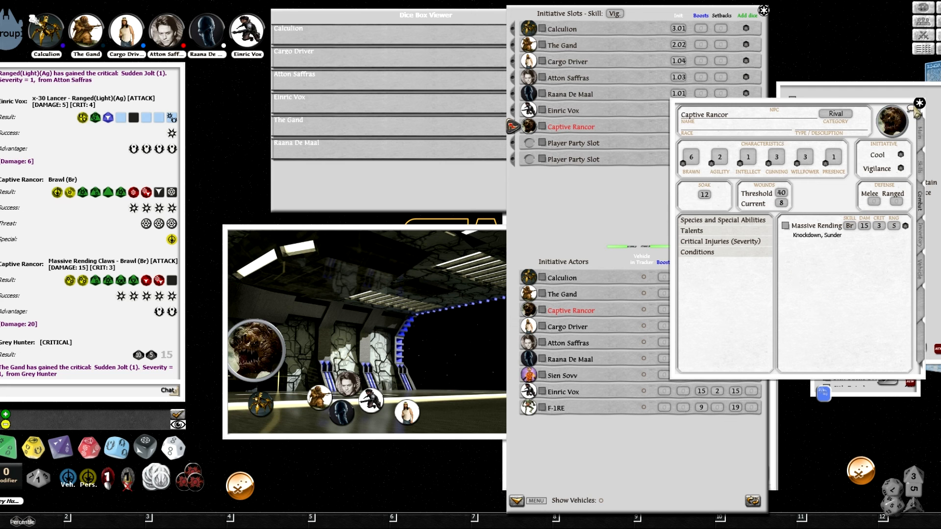
{"action": "mouse_move", "coordinate": [859, 118]}
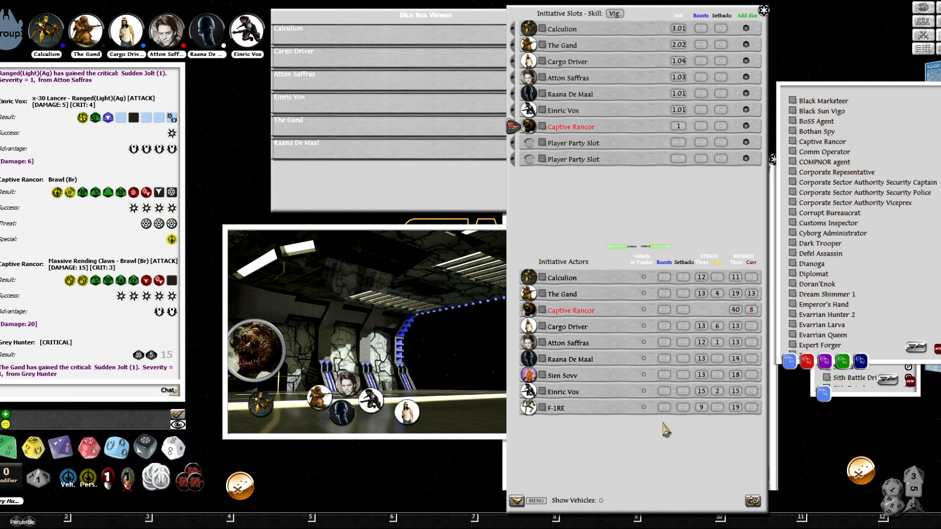
Advance initiative to The Gand and reopen the Captive Rancor's NPC sheet.
{"action": "left_click", "coordinate": [752, 502]}
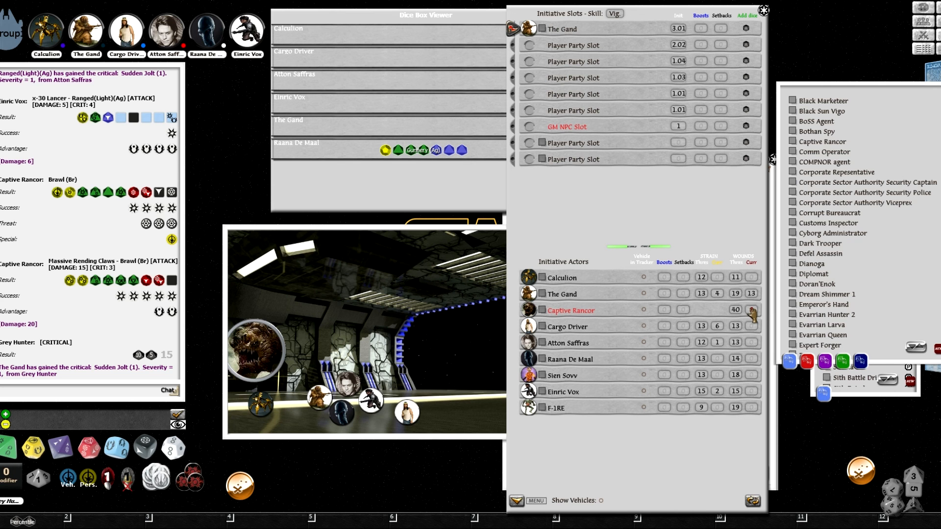
{"action": "left_click", "coordinate": [751, 310]}
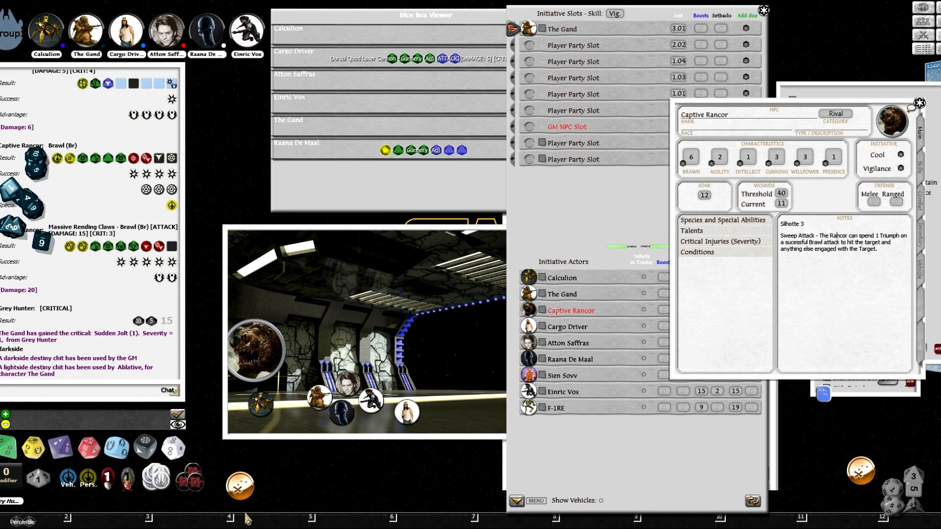
Scroll the chat log to The Gand's lightsaber hit dealing 8 damage.
{"action": "scroll", "scroll_direction": "down", "scroll_amount": 3}
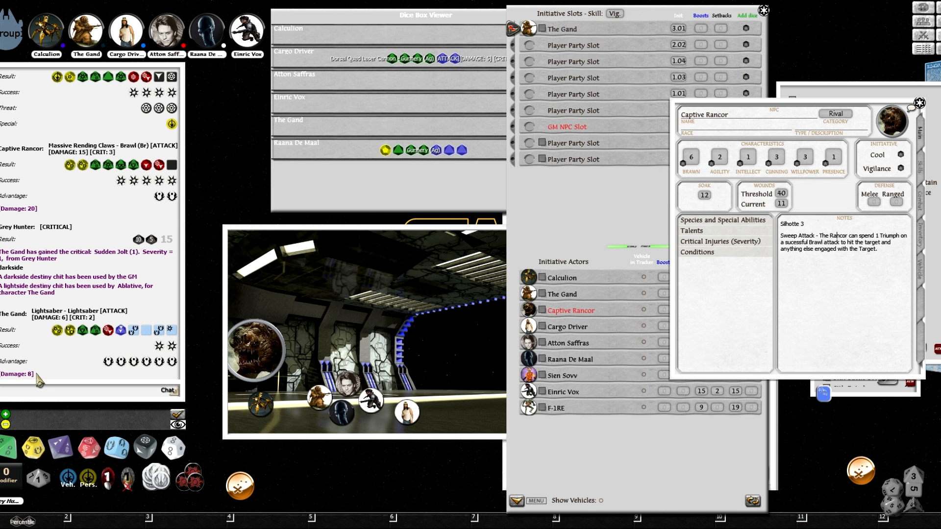
{"action": "mouse_move", "coordinate": [857, 215]}
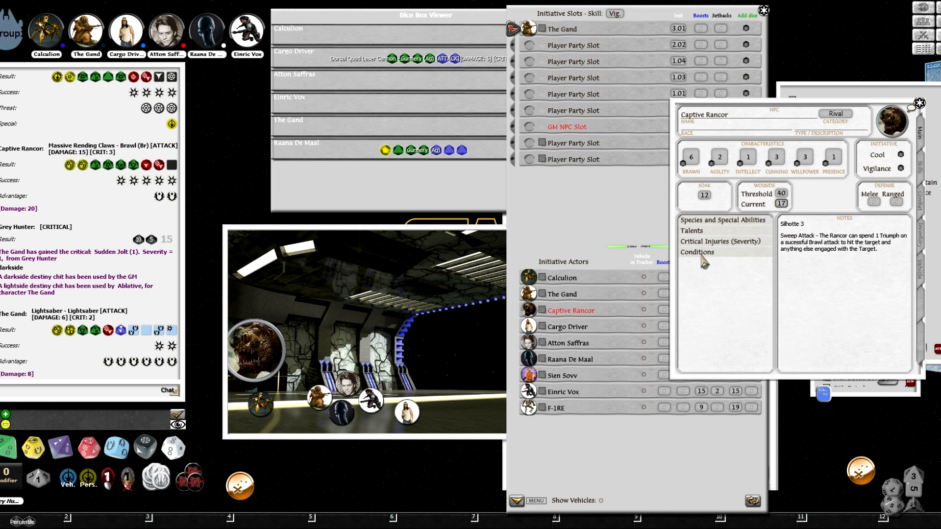
{"action": "mouse_move", "coordinate": [655, 256]}
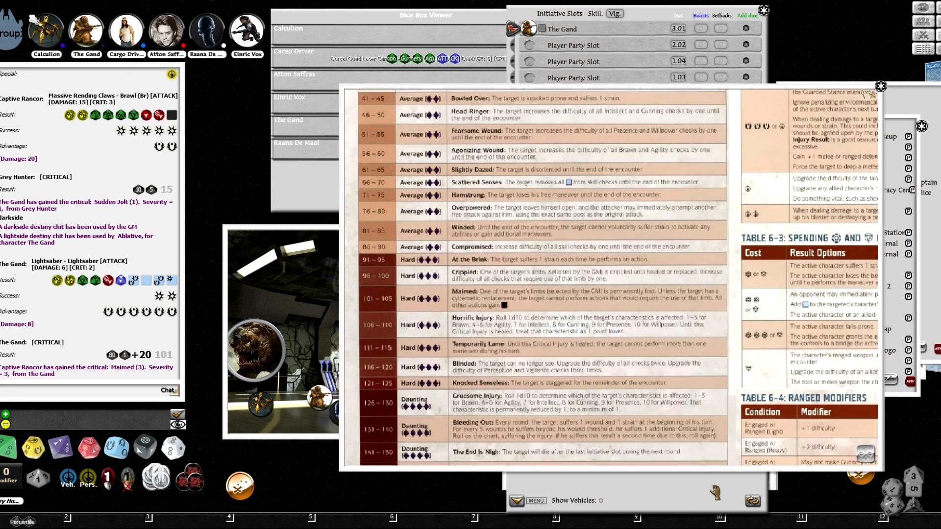
Scroll through the Critical Injury Result table to read the Maimed entry.
{"action": "scroll", "scroll_direction": "down", "scroll_amount": 3}
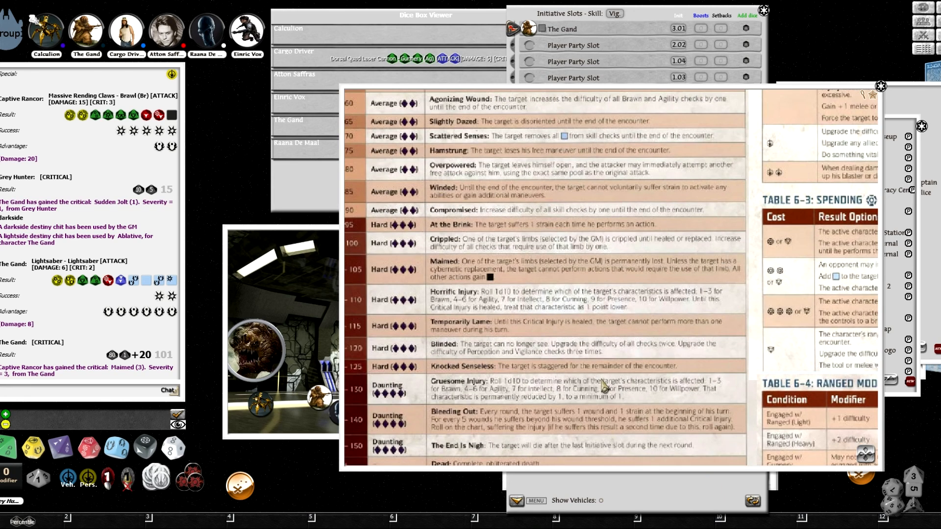
{"action": "scroll", "scroll_direction": "up", "scroll_amount": 3}
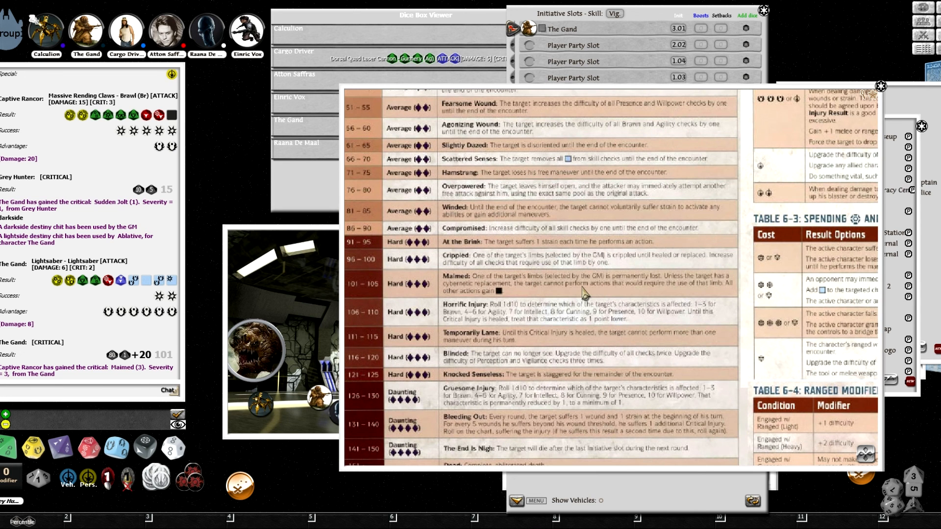
{"action": "scroll", "scroll_direction": "up", "scroll_amount": 3}
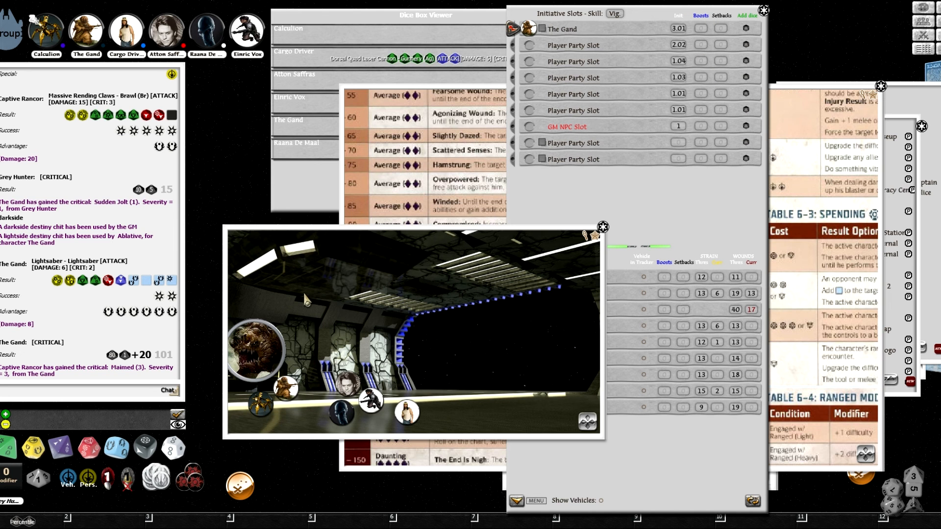
{"action": "mouse_move", "coordinate": [792, 348]}
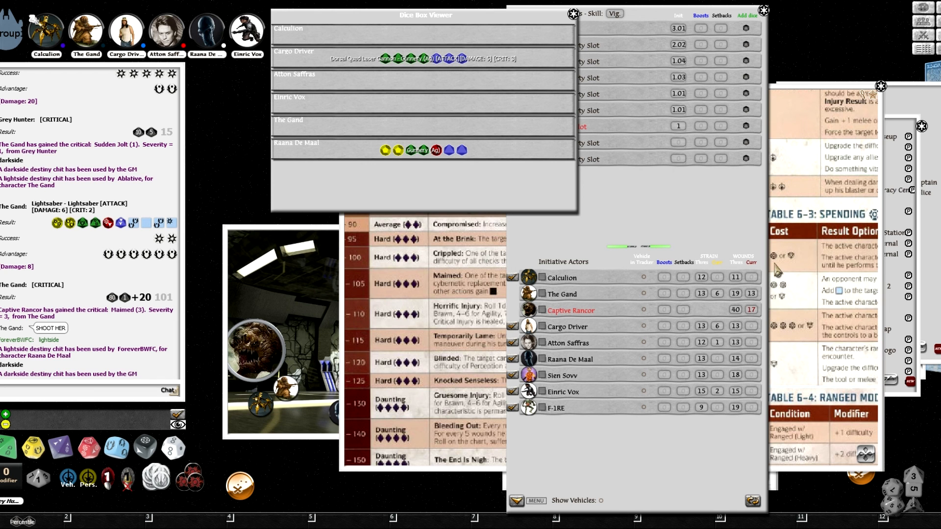
{"action": "mouse_move", "coordinate": [350, 182]}
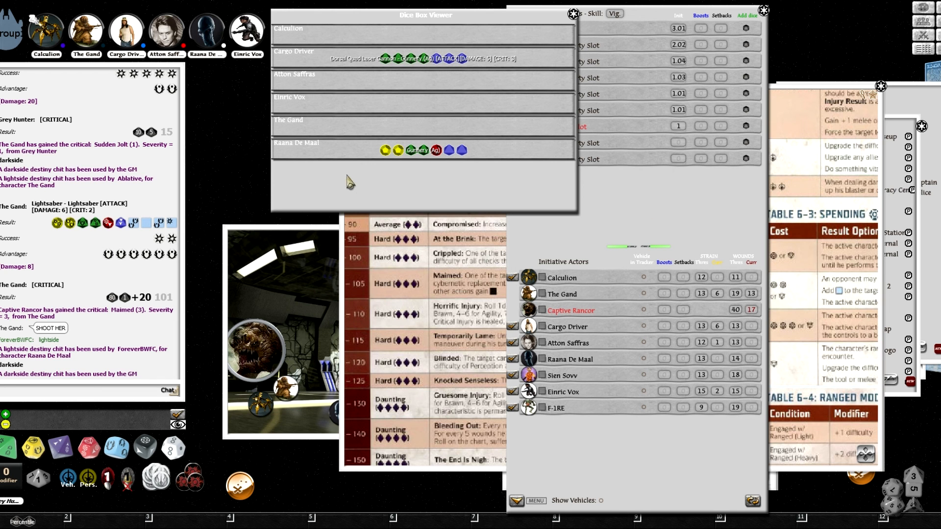
{"action": "mouse_move", "coordinate": [626, 225]}
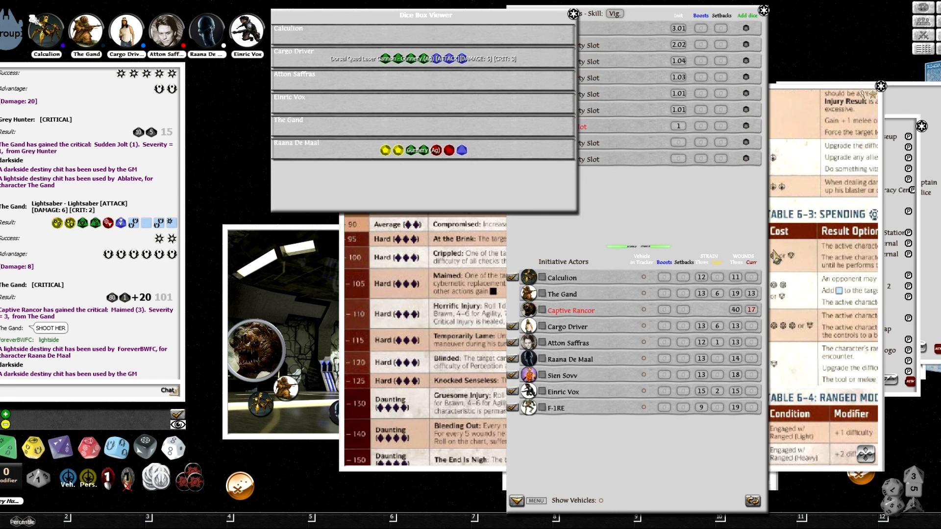
{"action": "mouse_move", "coordinate": [593, 97]}
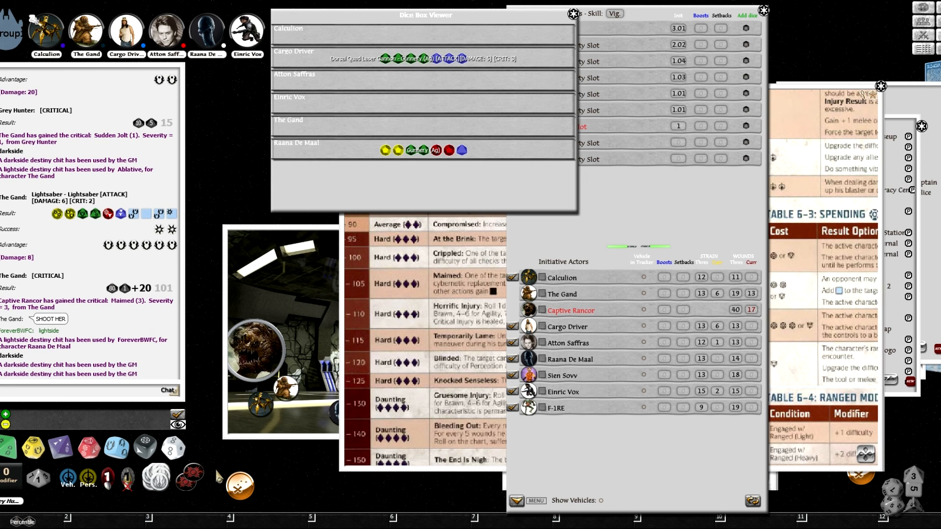
{"action": "mouse_move", "coordinate": [650, 205]}
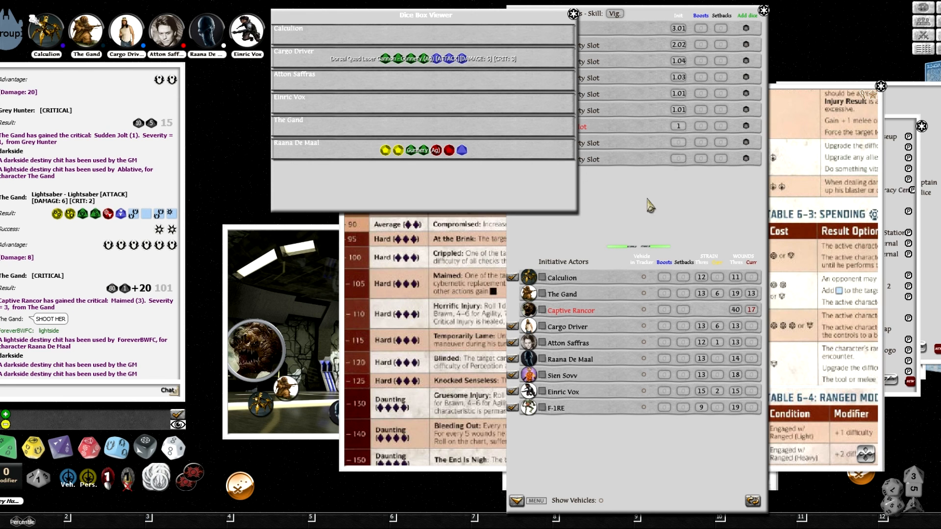
{"action": "mouse_move", "coordinate": [618, 223]}
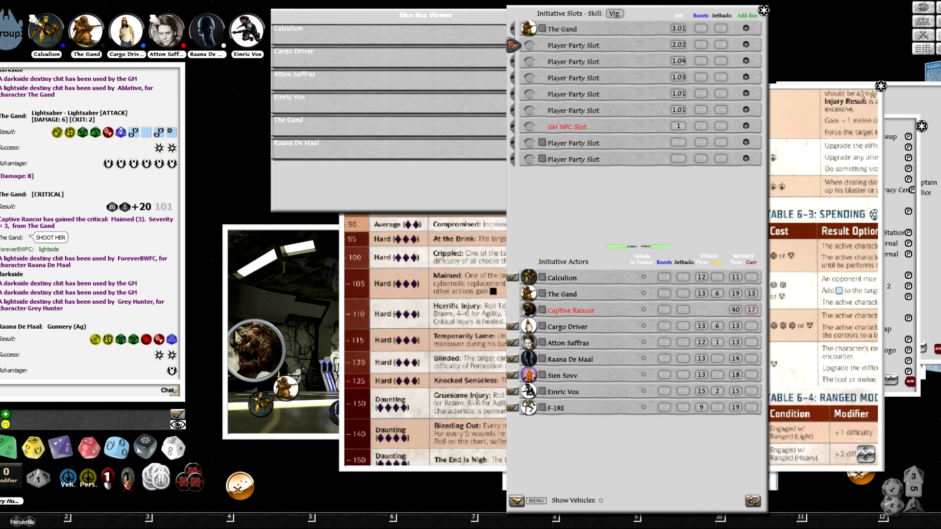
{"action": "mouse_move", "coordinate": [414, 161]}
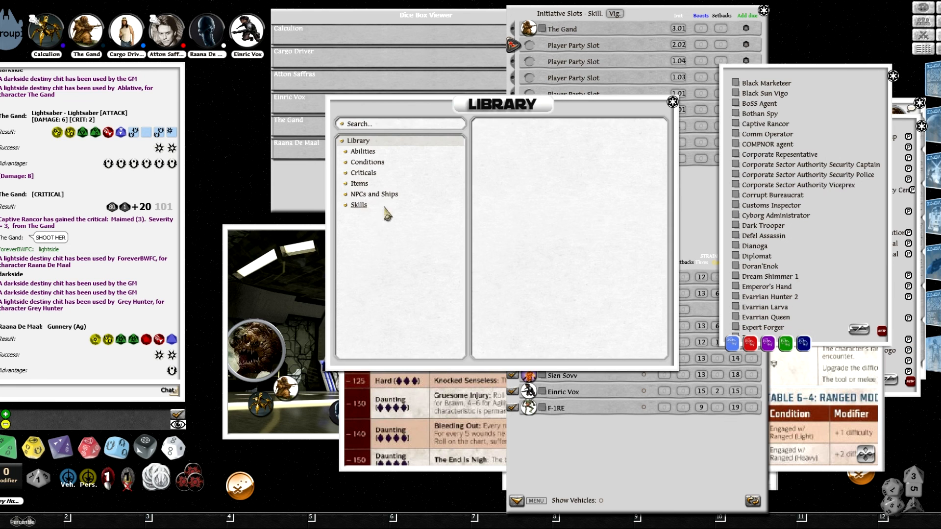
{"action": "mouse_move", "coordinate": [350, 200]}
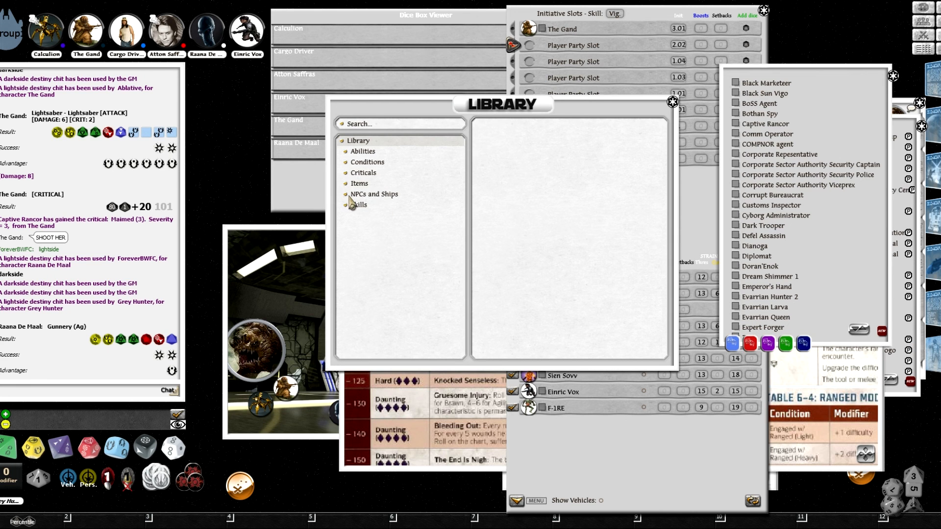
{"action": "mouse_move", "coordinate": [364, 201]}
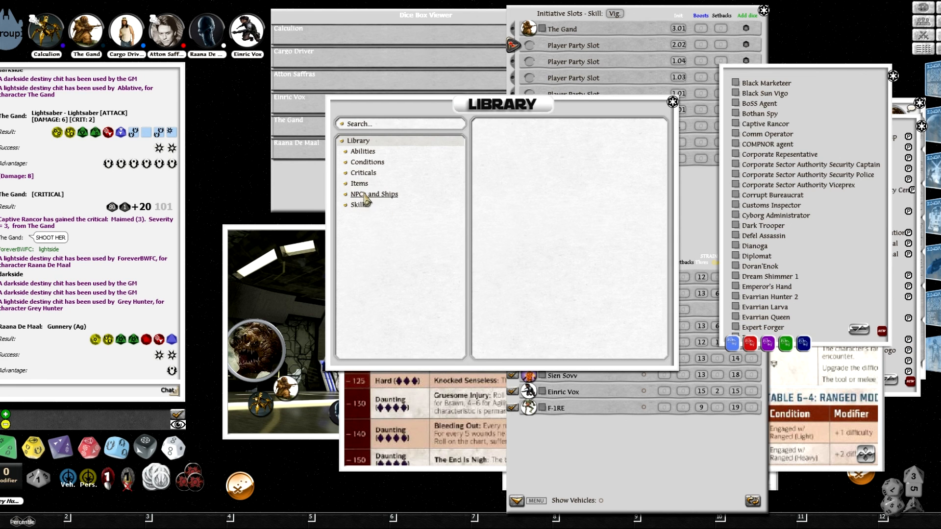
Give Raana De Maal a Quad Laser Cannon from Library Starship Weapons, then close the Library.
{"action": "left_click", "coordinate": [359, 182]}
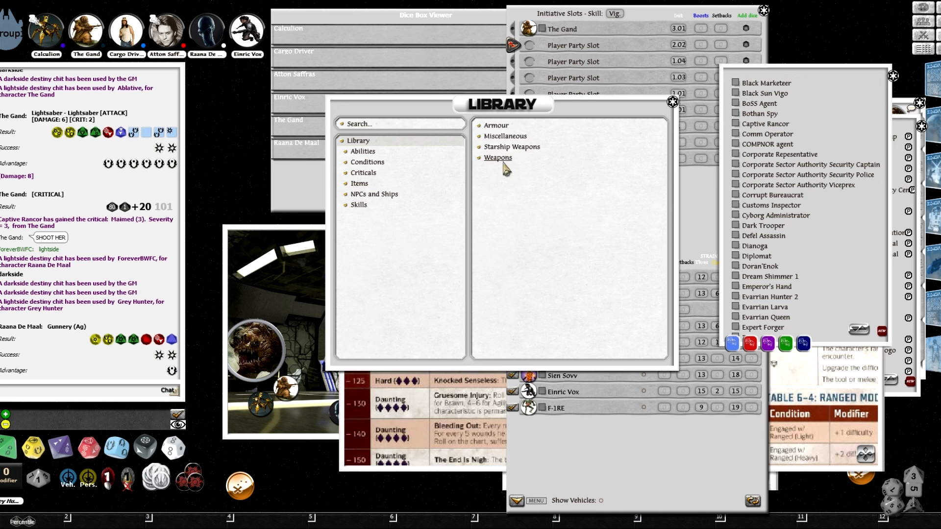
{"action": "mouse_move", "coordinate": [505, 137]}
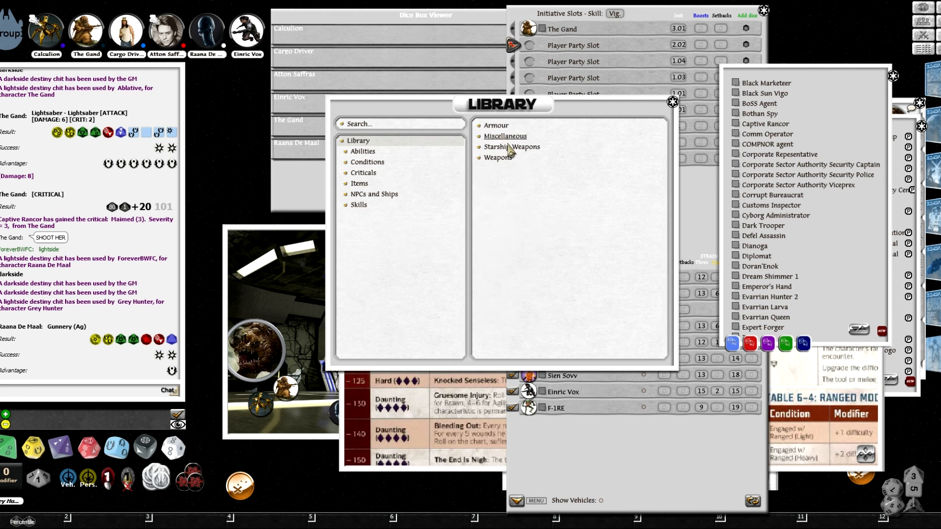
{"action": "left_click", "coordinate": [511, 147]}
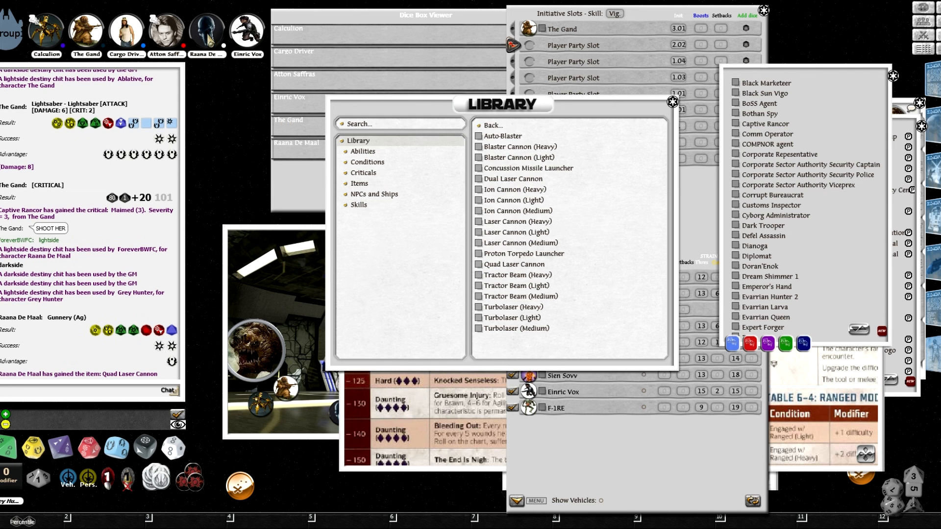
{"action": "left_click", "coordinate": [665, 102]}
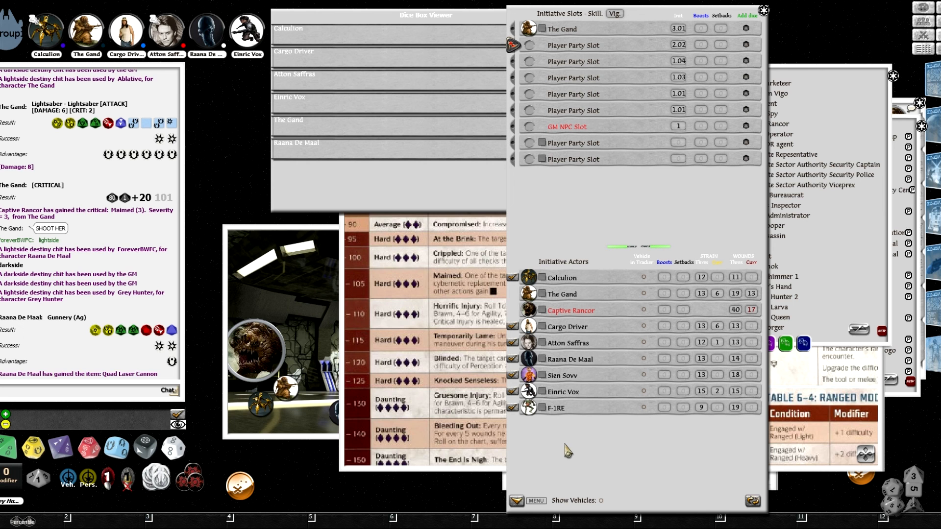
{"action": "mouse_move", "coordinate": [546, 434]}
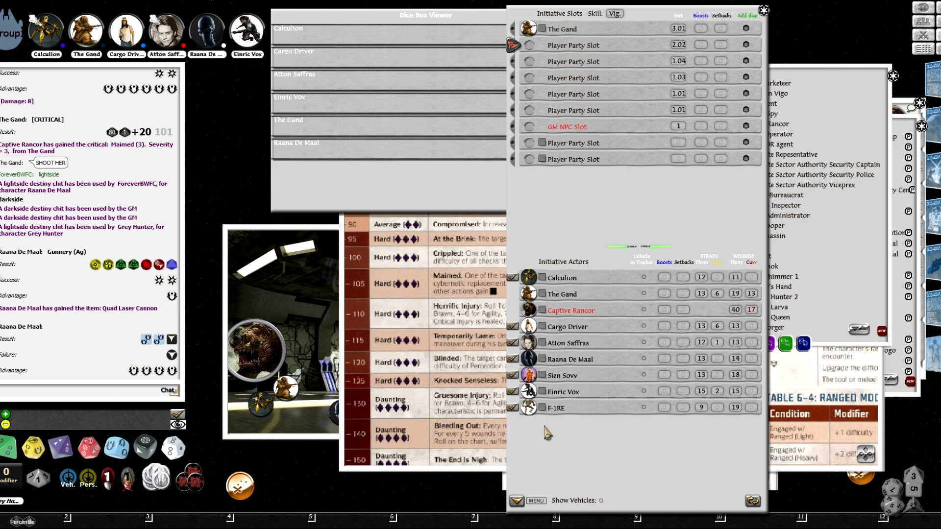
{"action": "mouse_move", "coordinate": [431, 238]}
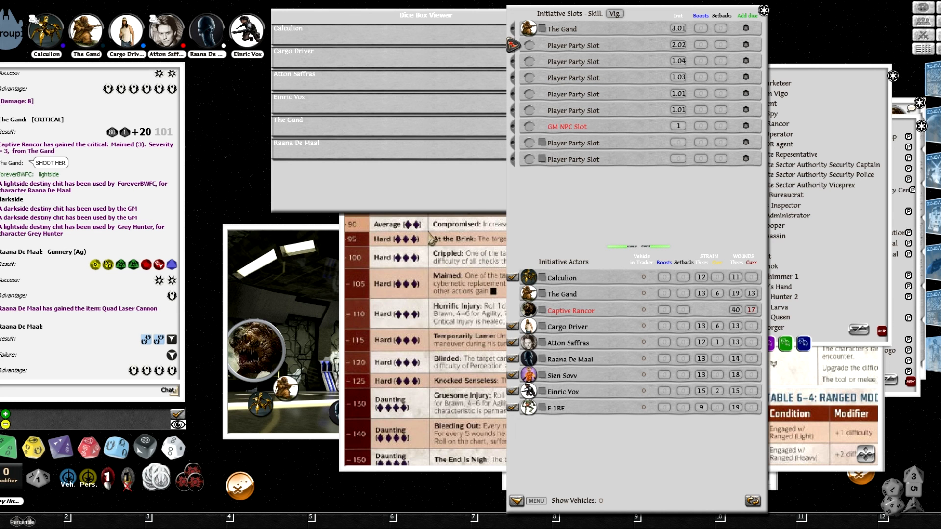
{"action": "mouse_move", "coordinate": [570, 120]}
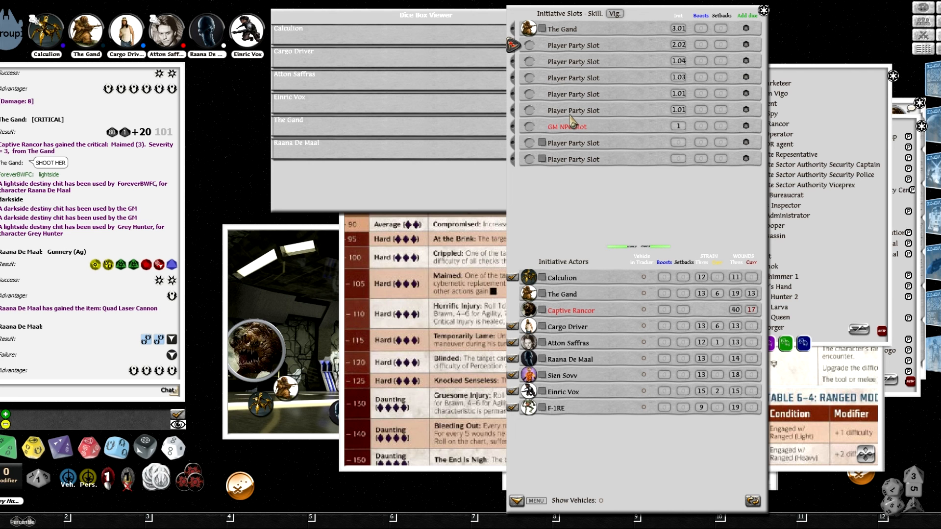
{"action": "mouse_move", "coordinate": [886, 308]}
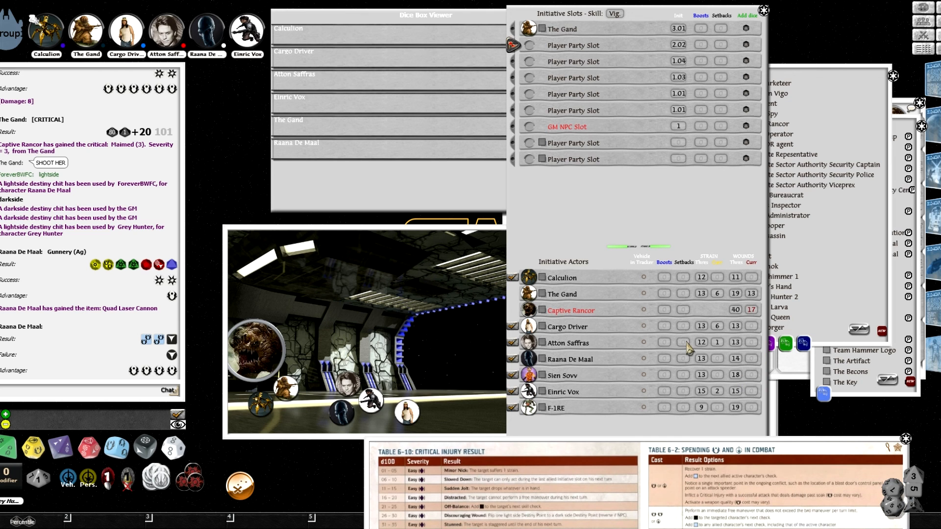
{"action": "mouse_move", "coordinate": [684, 342]}
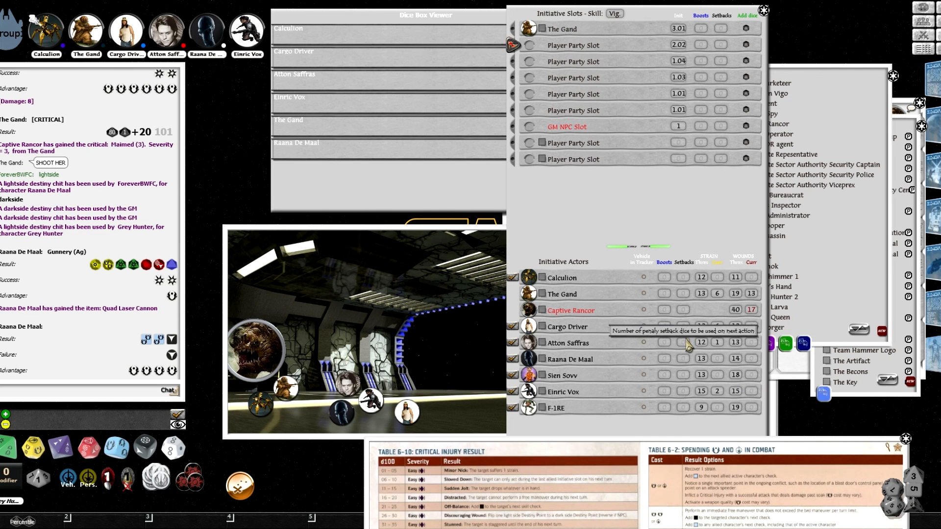